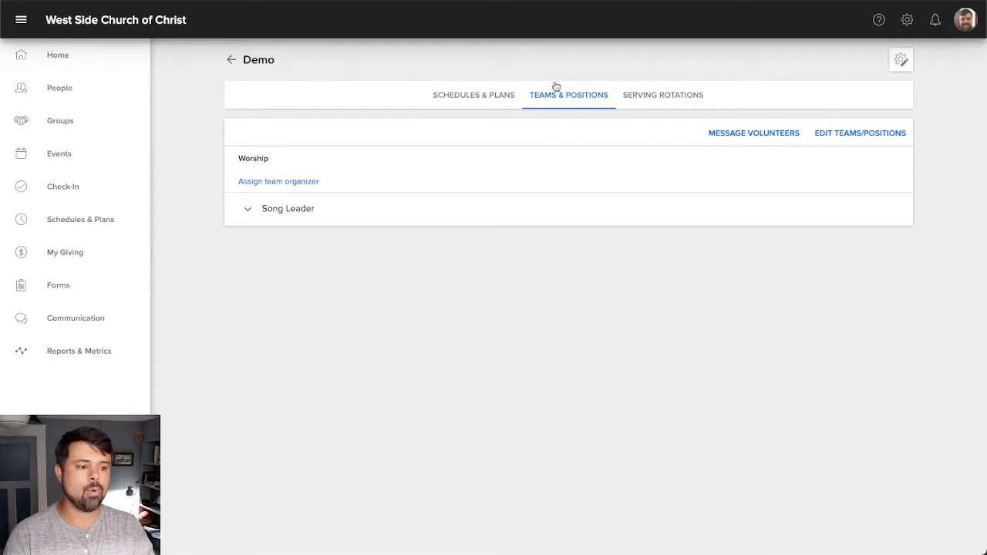
mouse_move(548, 66)
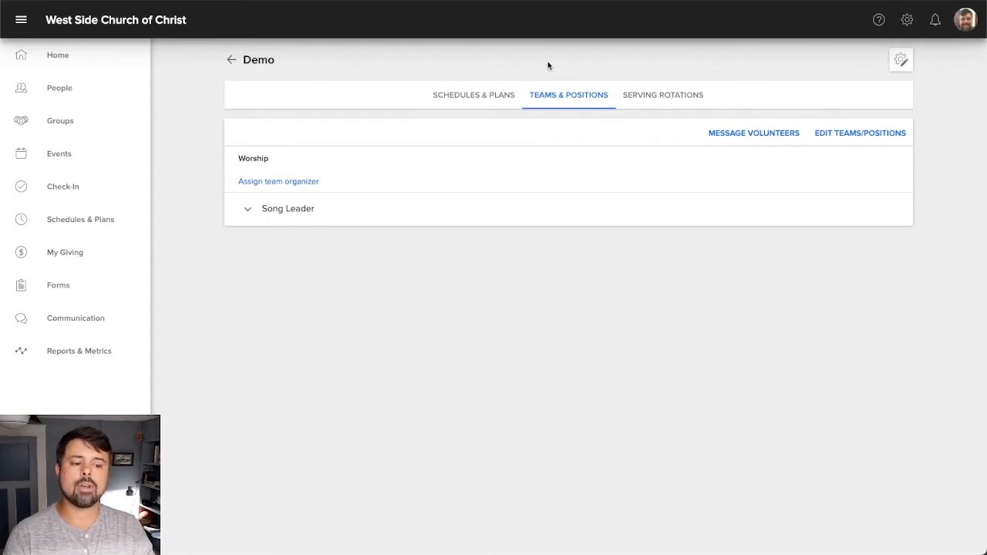
mouse_move(320, 98)
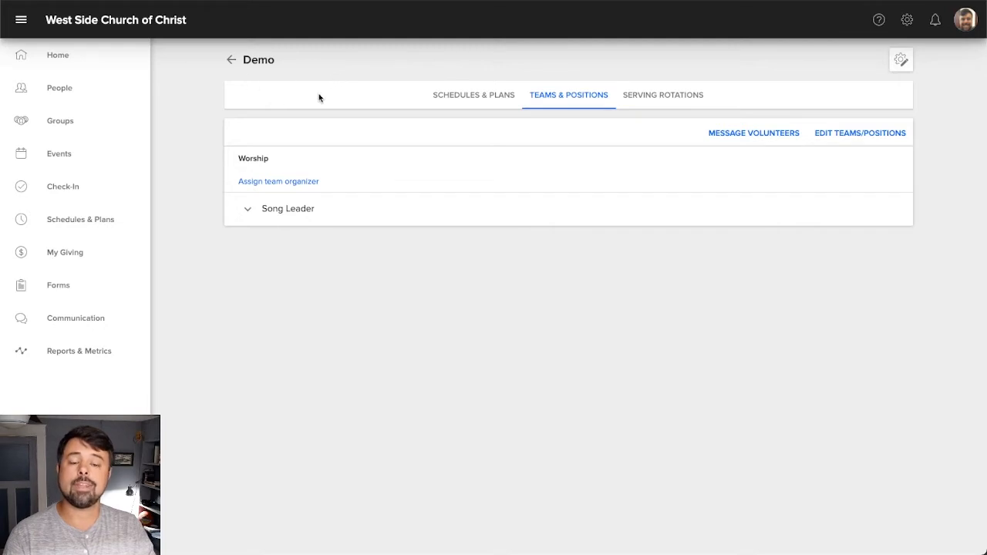
mouse_move(320, 130)
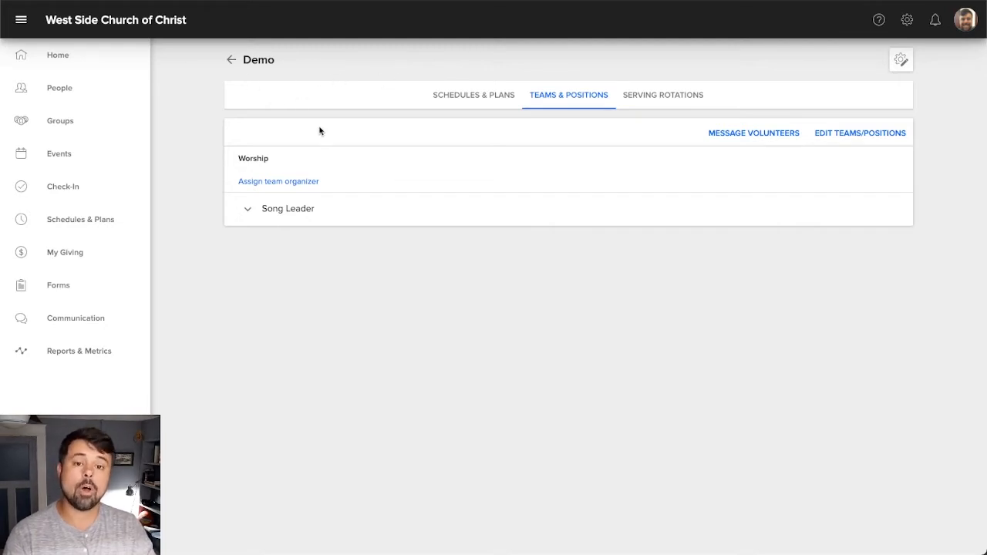
mouse_move(466, 98)
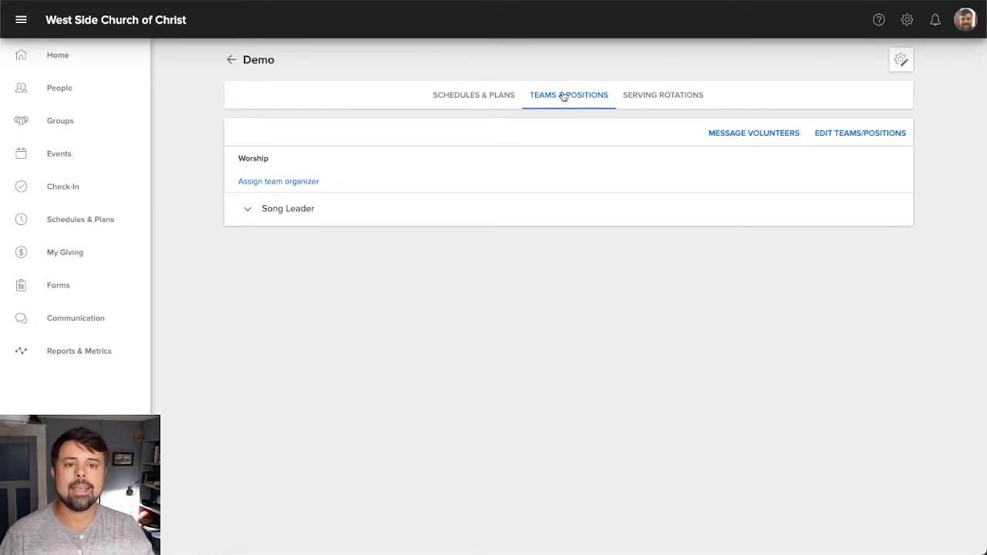
mouse_move(521, 137)
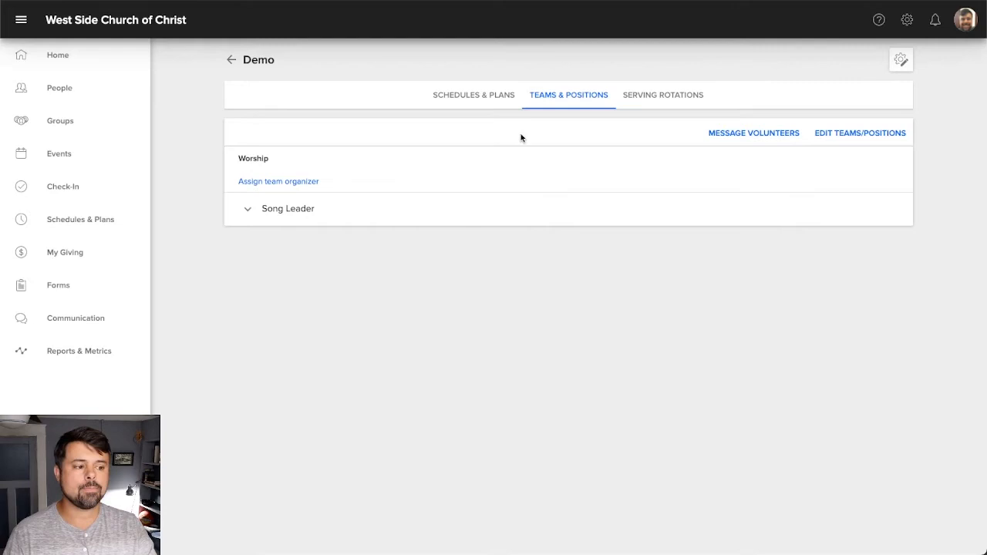
mouse_move(462, 101)
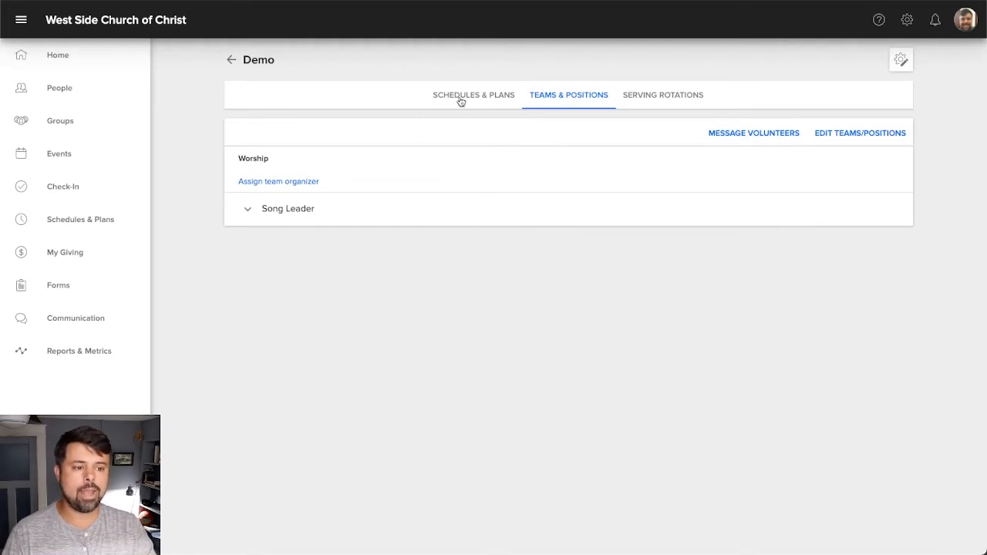
mouse_move(430, 93)
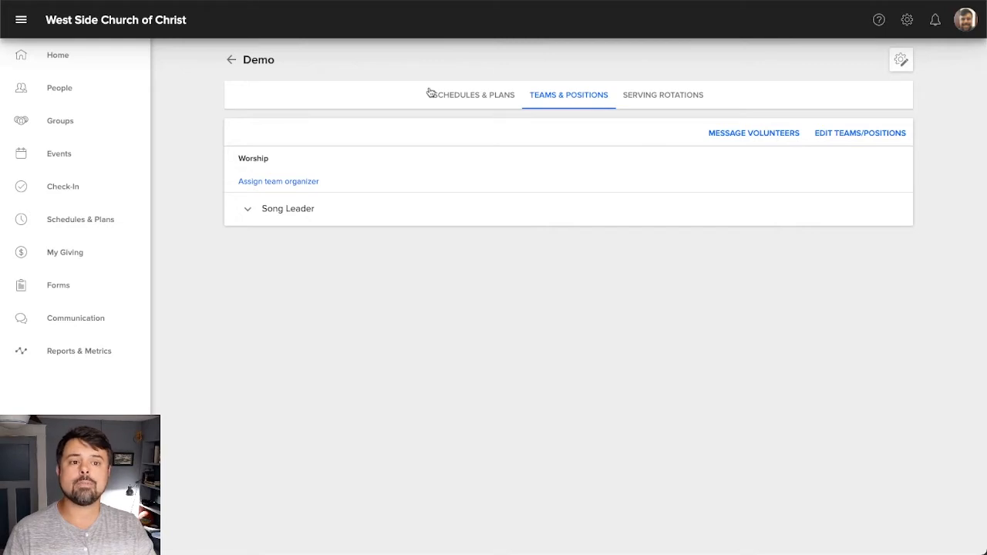
mouse_move(551, 134)
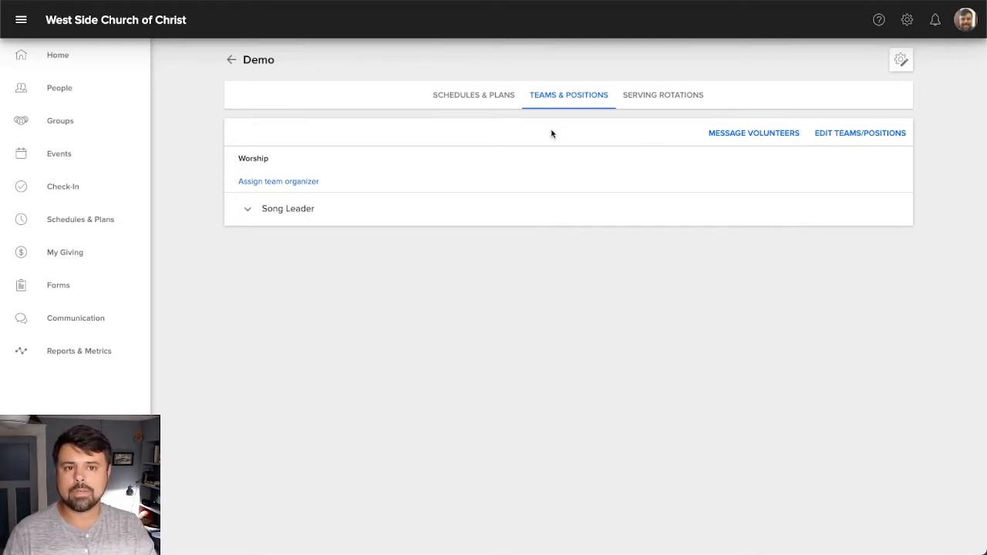
mouse_move(605, 99)
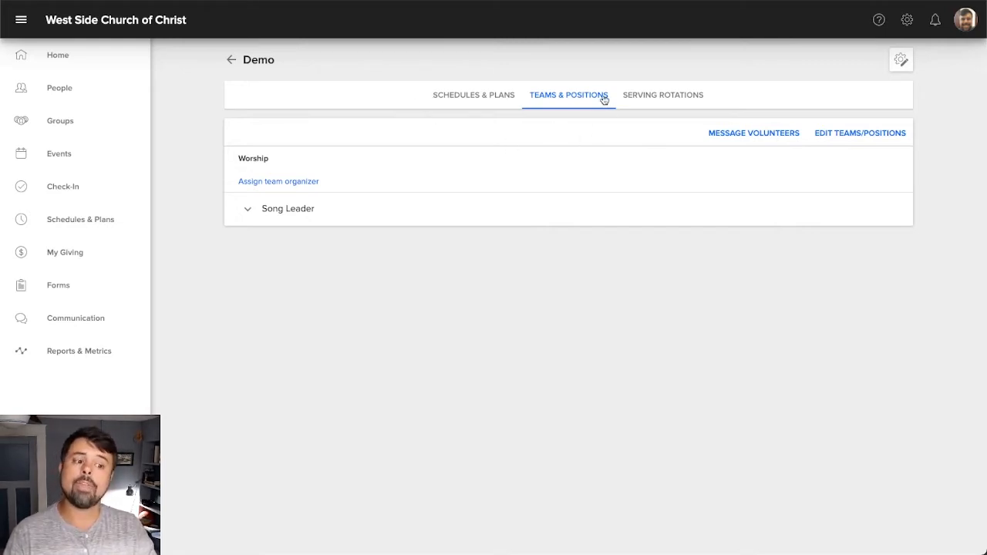
mouse_move(462, 151)
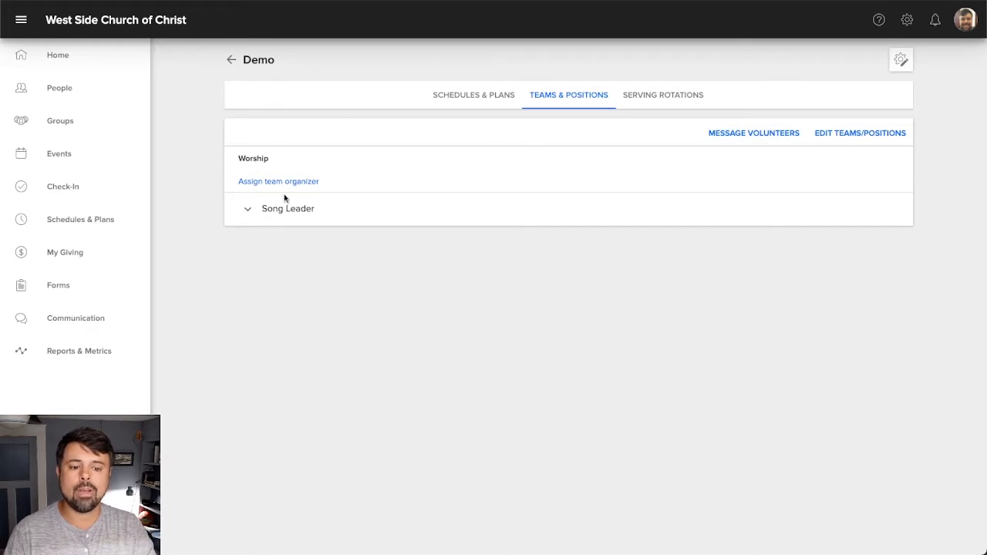
mouse_move(460, 161)
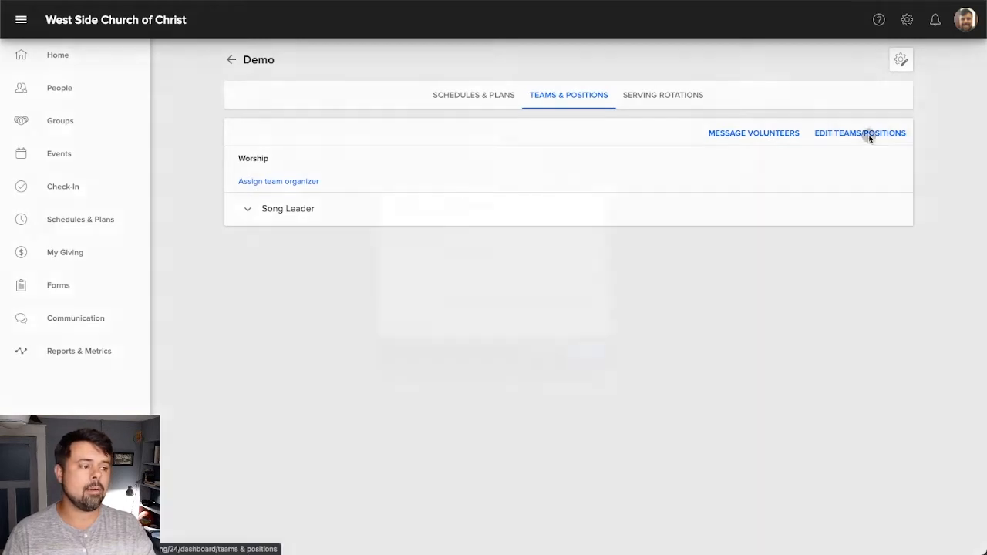
Step: Add an 'Opening Prayer' position to the Worship team
click(860, 132)
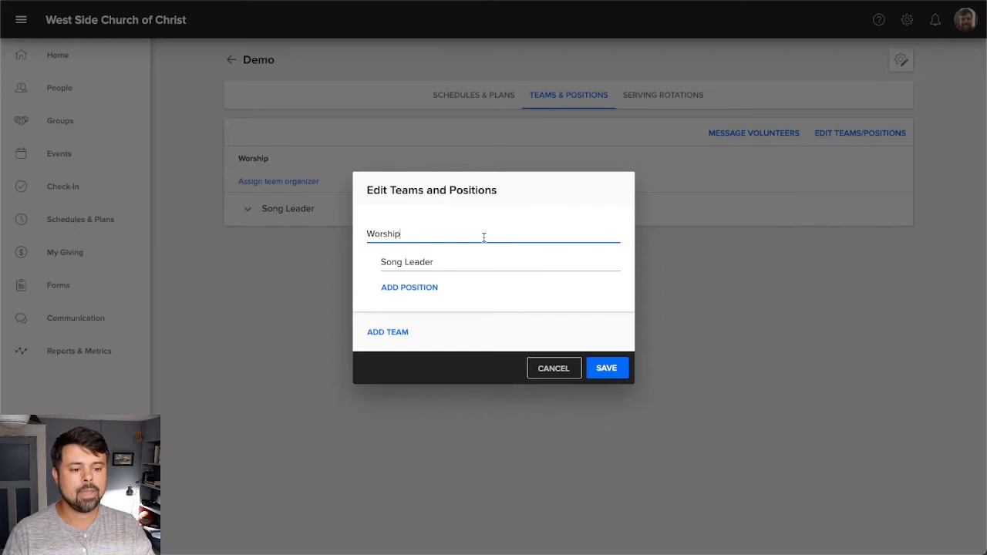
click(409, 287)
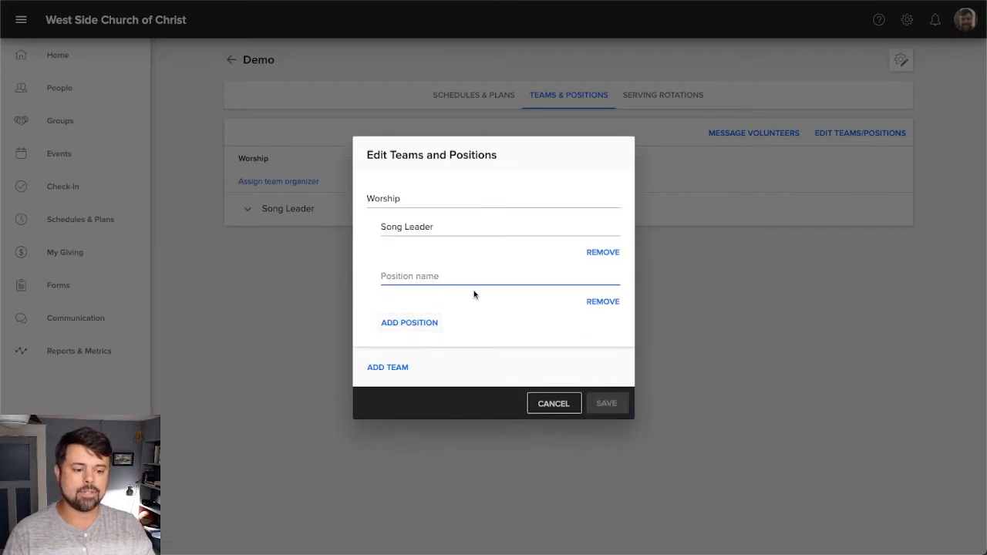
text(Opne)
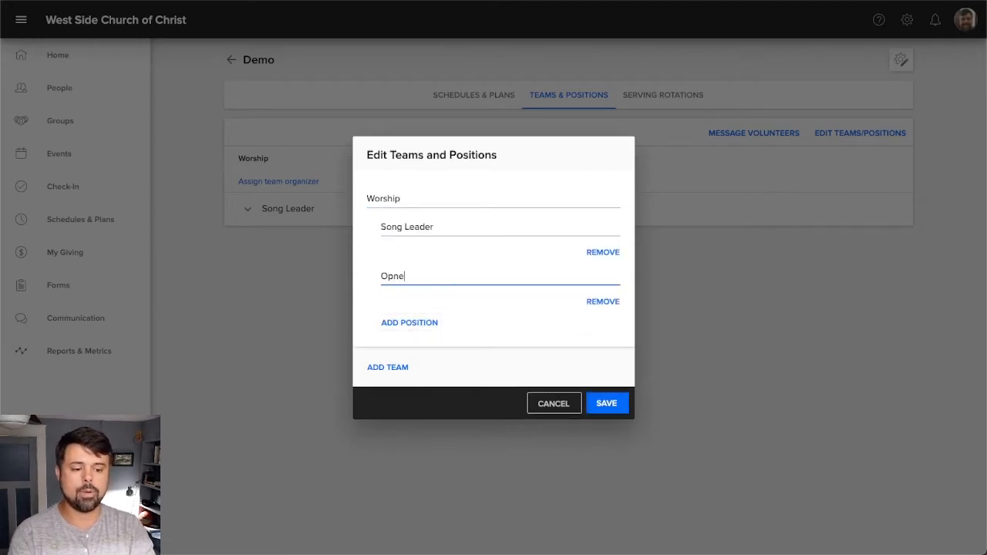
text(Opening Prayer)
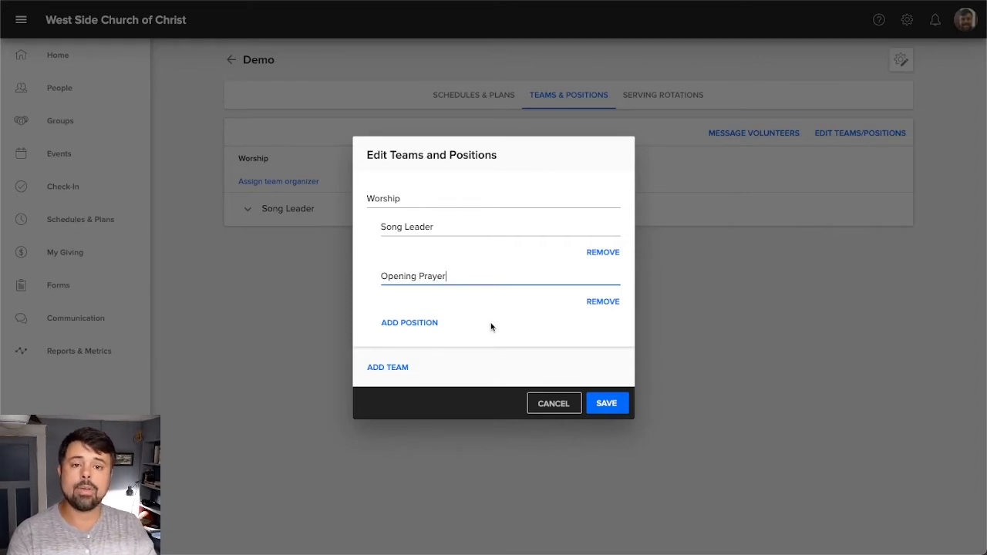
mouse_move(496, 326)
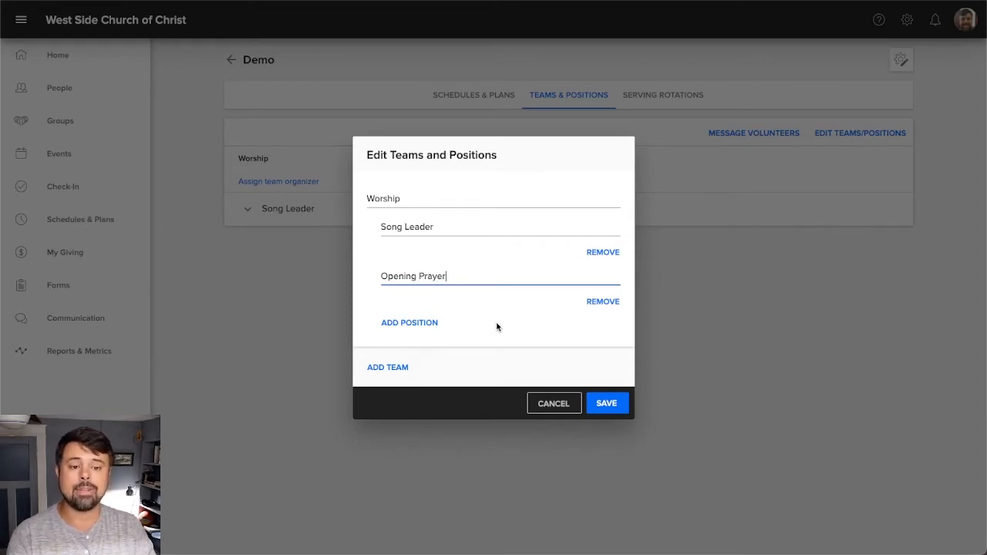
mouse_move(433, 360)
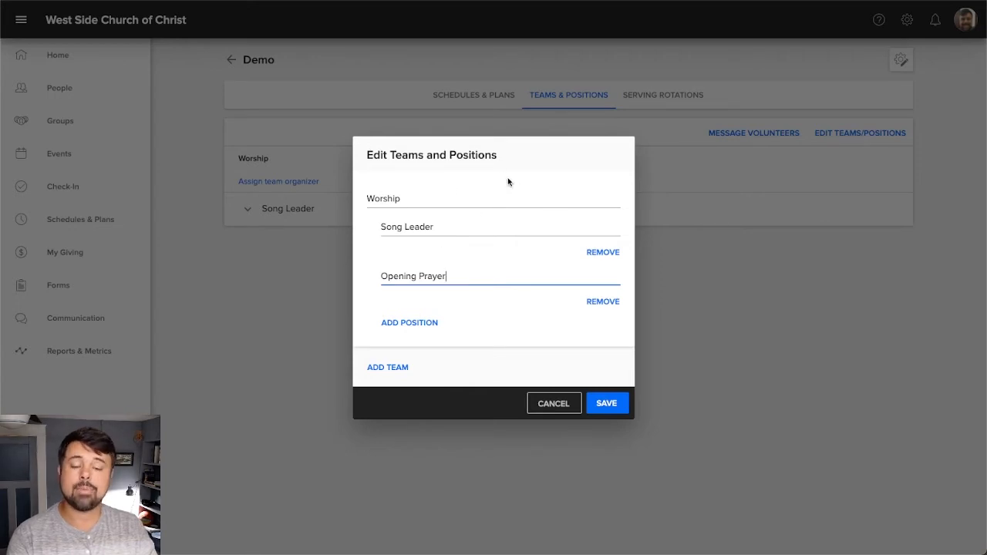
mouse_move(488, 370)
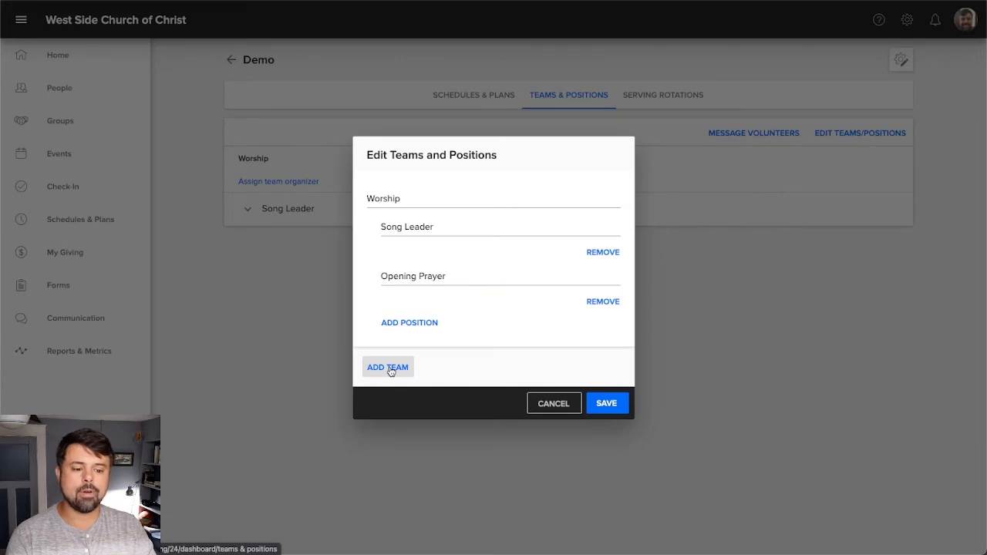
Step: Create a 'Security' team with Lobby and Parking Lot positions, and save for future schedules
click(388, 366)
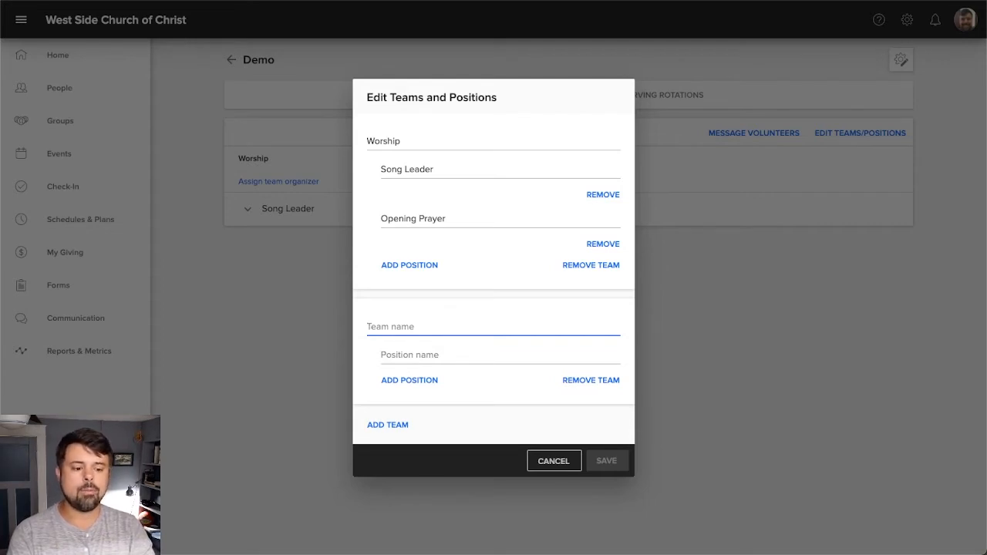
text(Security)
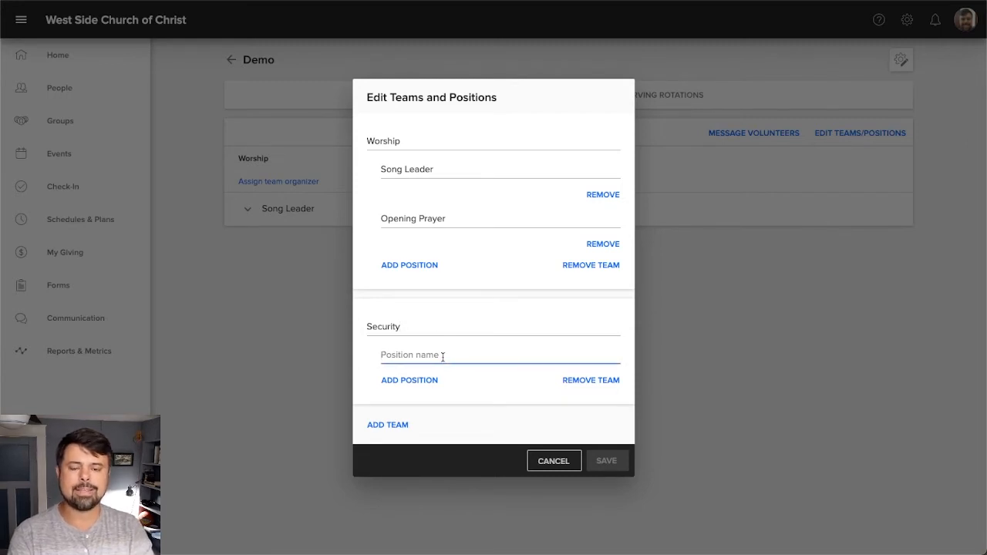
text(Lobby)
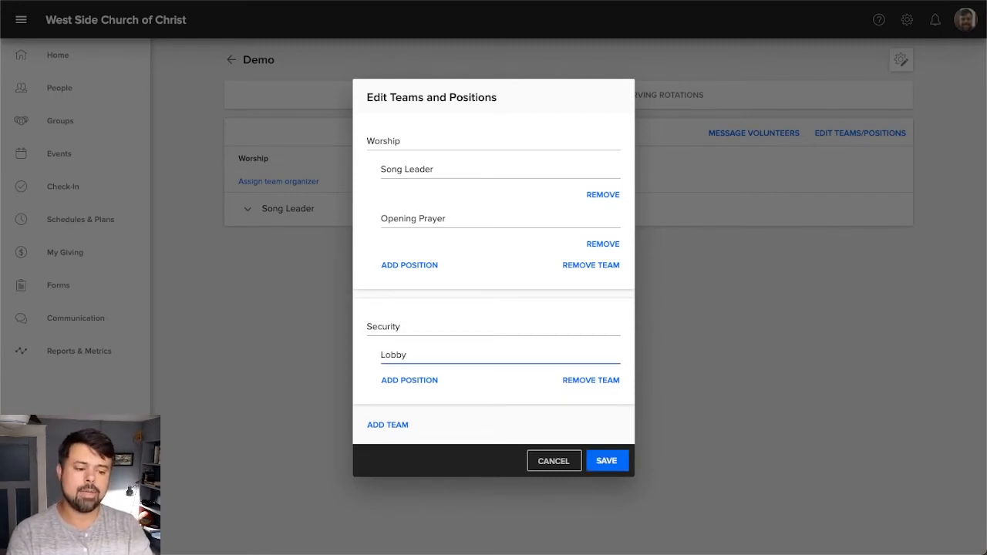
click(409, 380)
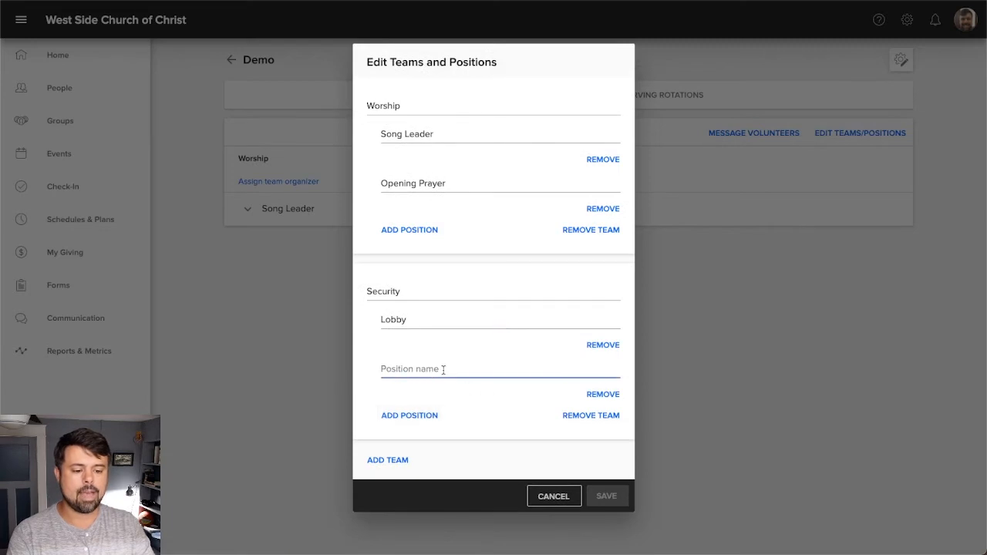
text(Parking Lot)
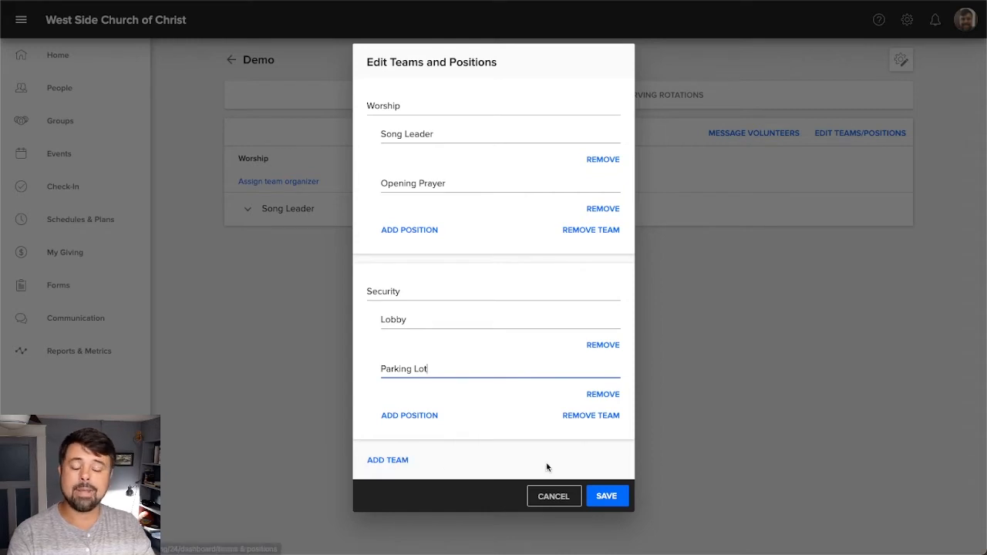
click(606, 496)
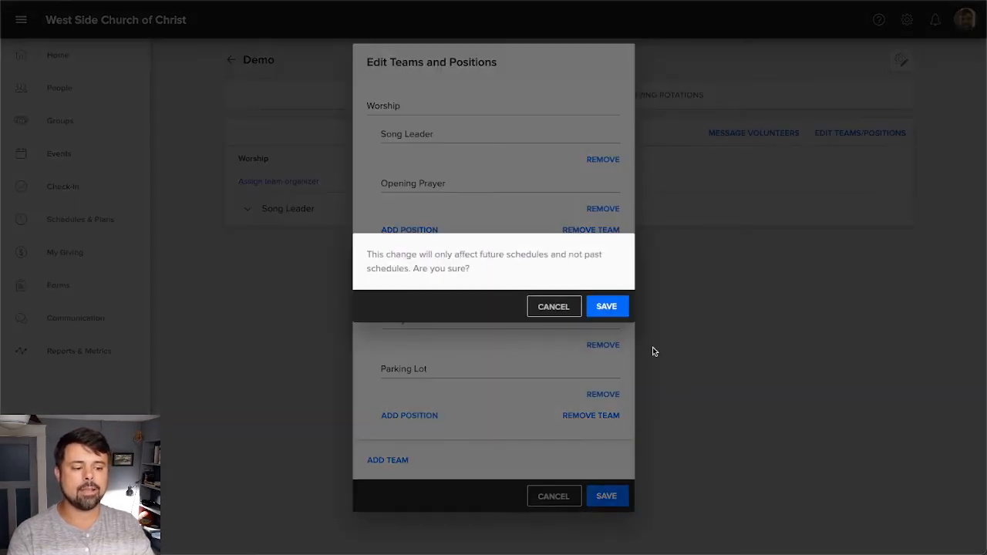
click(607, 306)
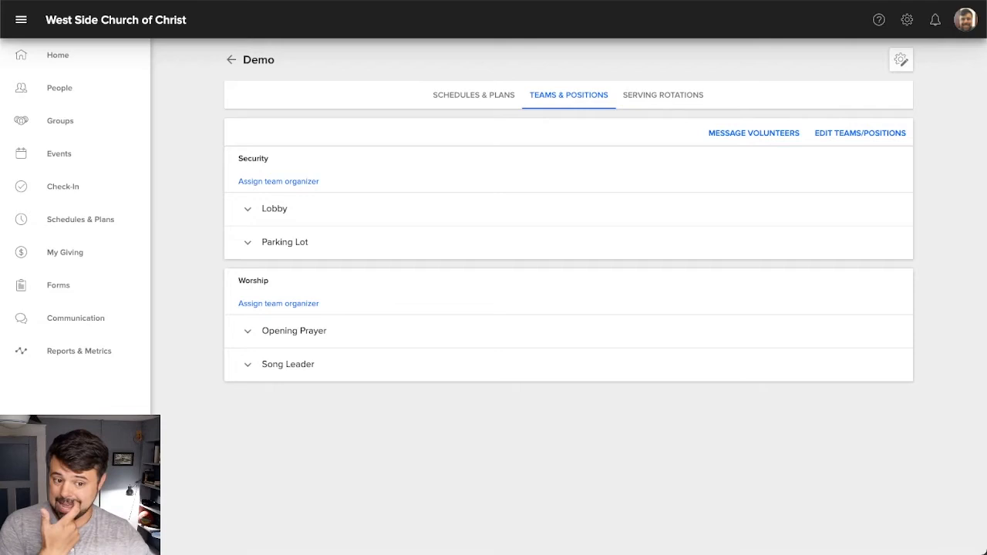
mouse_move(375, 307)
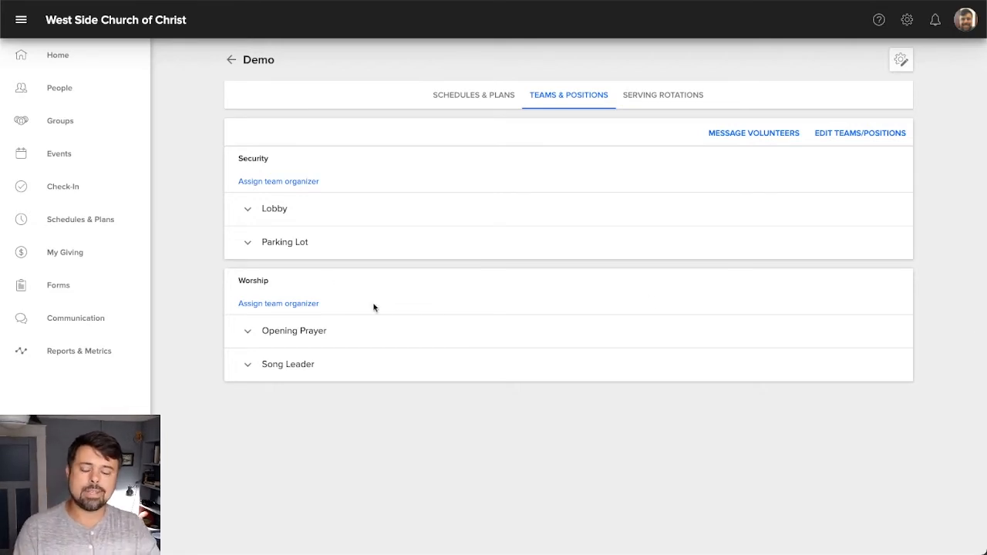
mouse_move(472, 166)
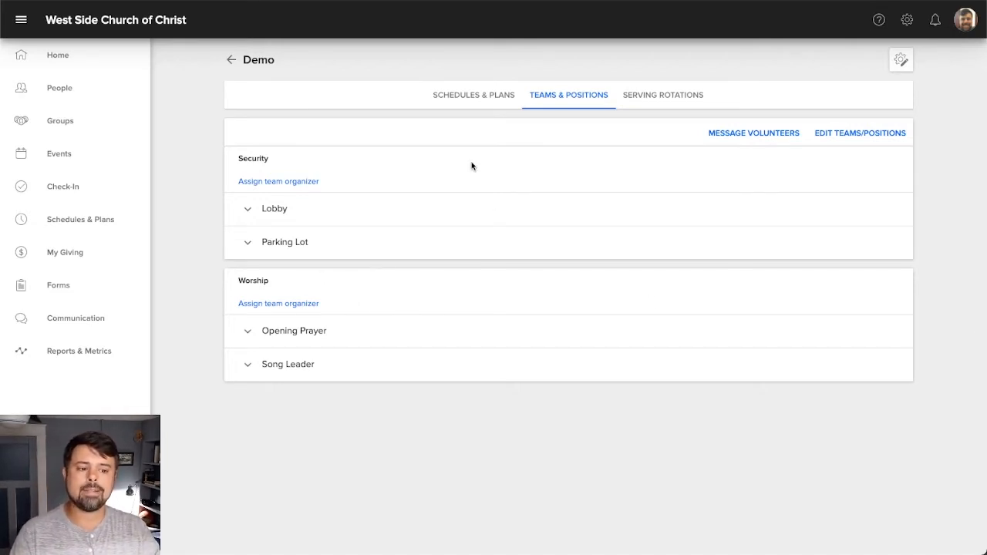
Step: Add the Aug 1, 2021 week to the Demo schedule, then view teams and positions
click(474, 95)
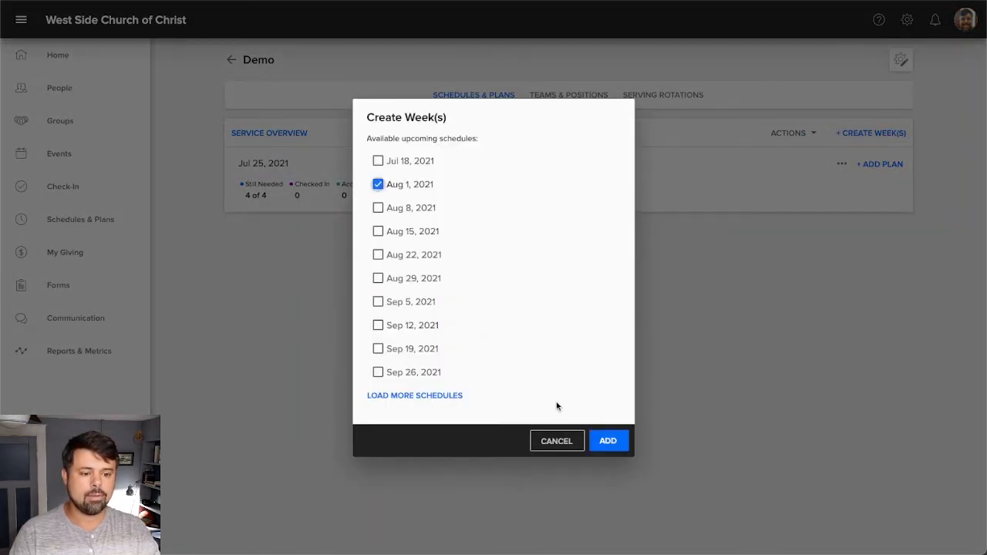
click(608, 440)
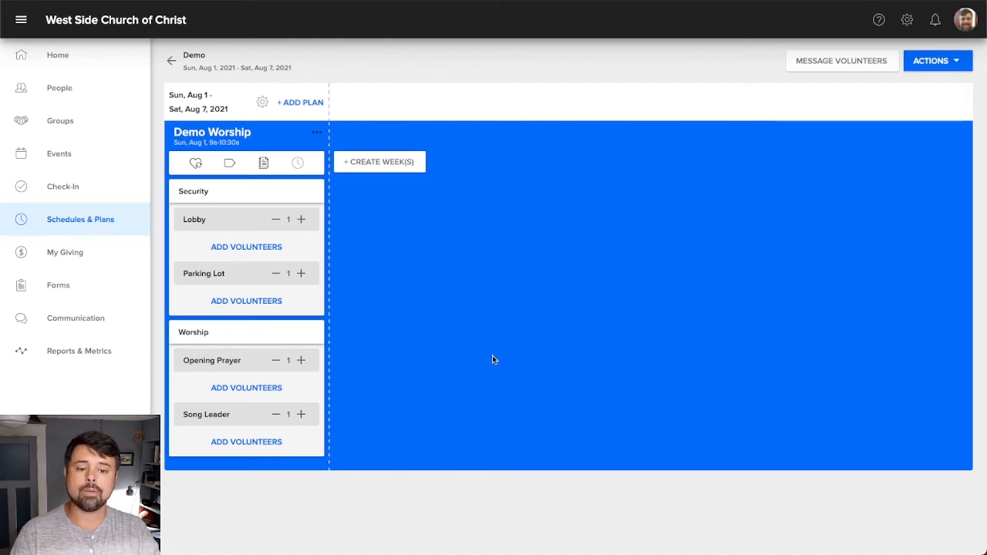
mouse_move(325, 183)
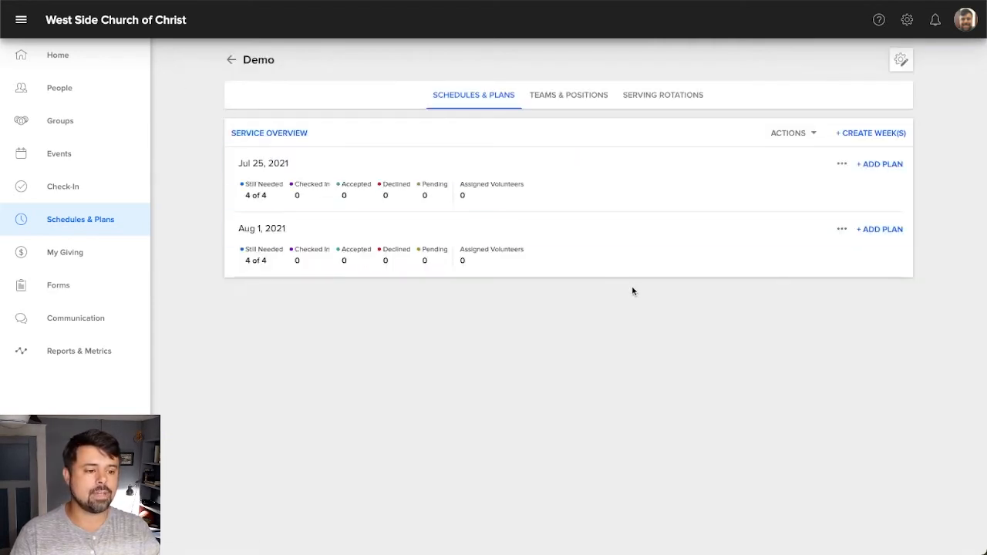
click(568, 95)
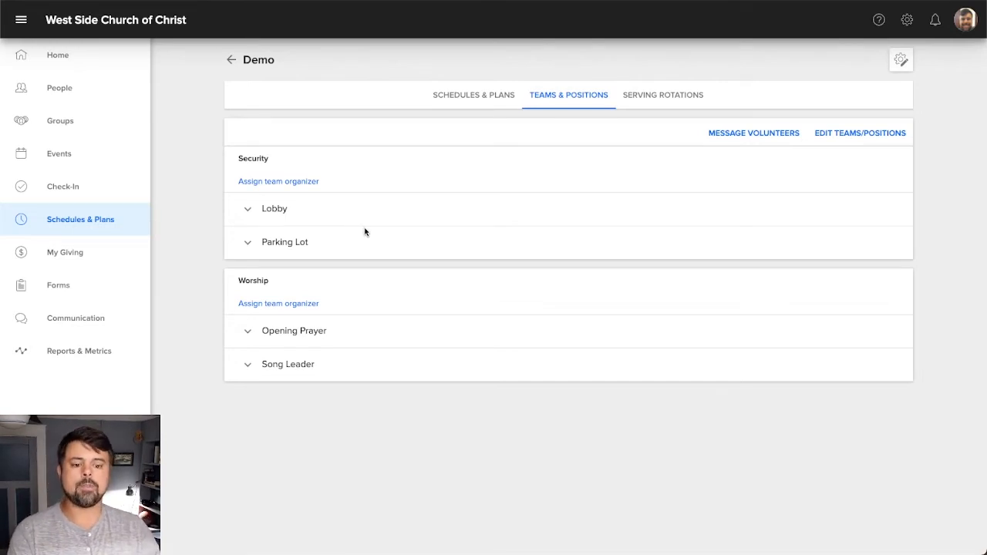
mouse_move(378, 257)
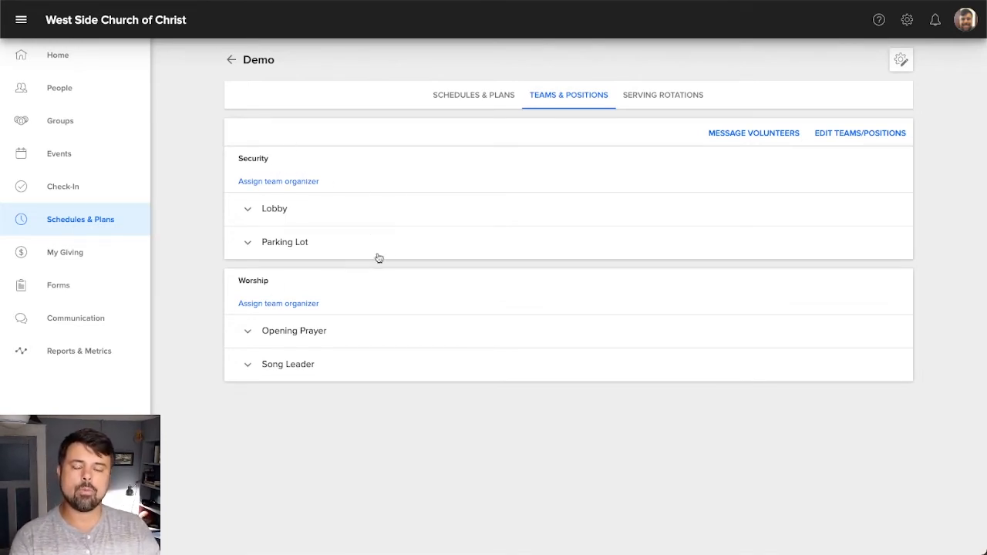
mouse_move(504, 253)
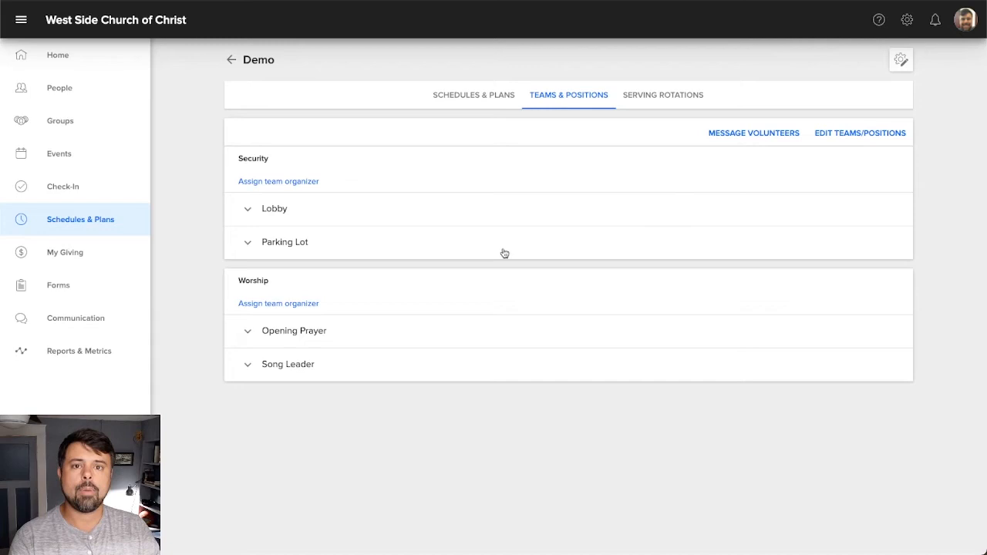
mouse_move(502, 195)
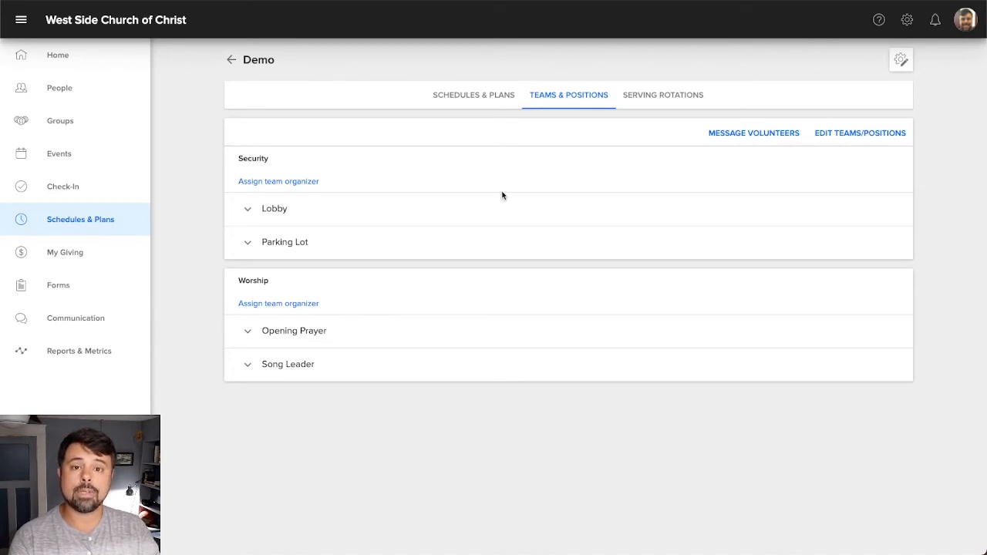
mouse_move(558, 226)
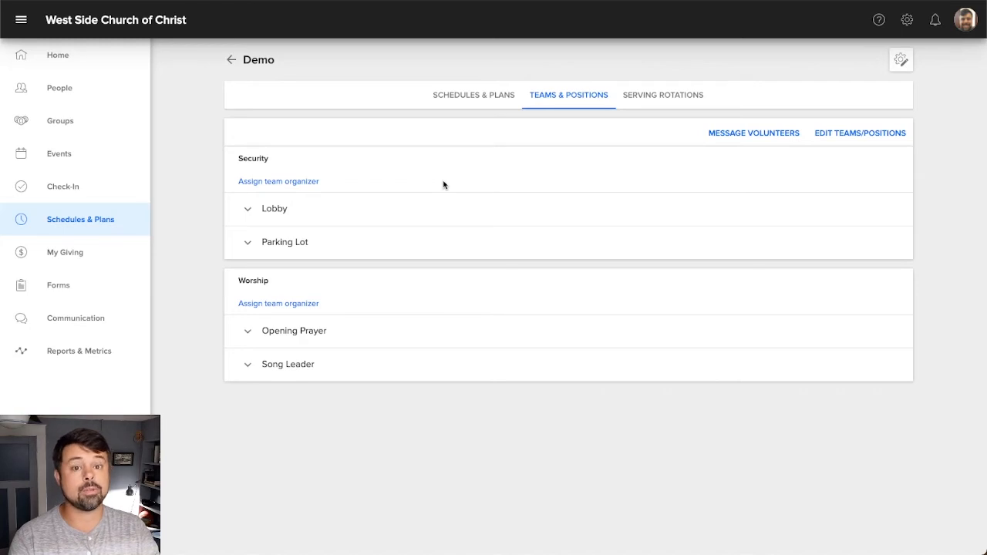
mouse_move(267, 378)
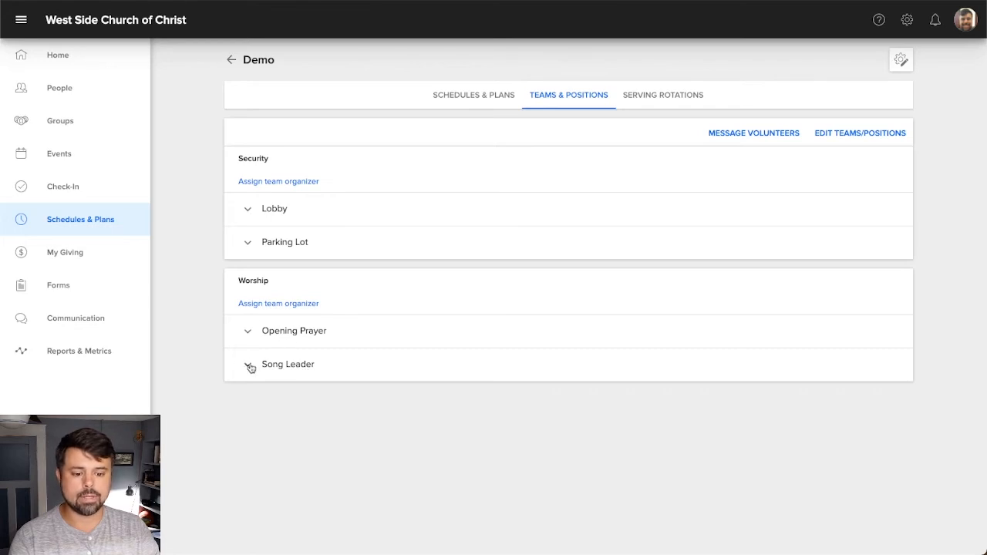
click(248, 364)
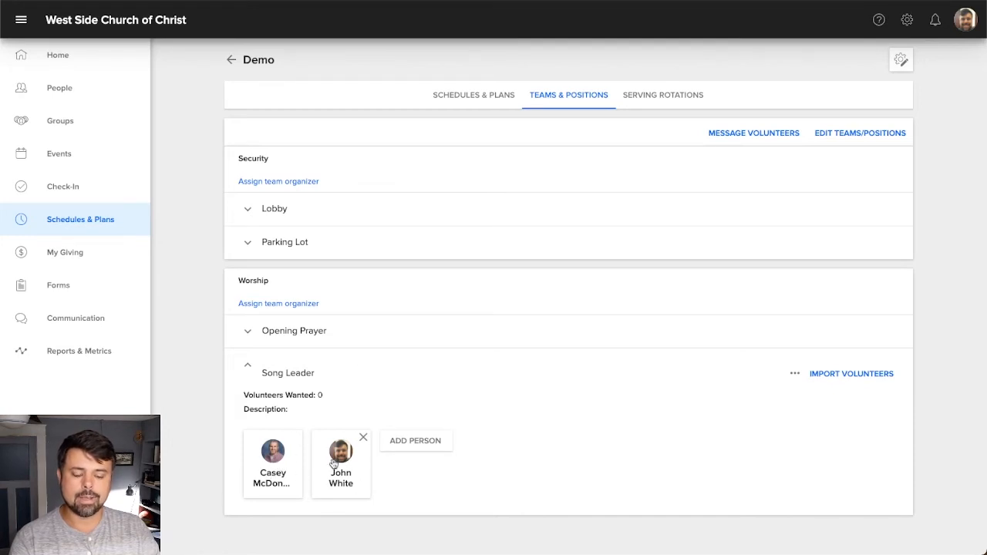
mouse_move(392, 380)
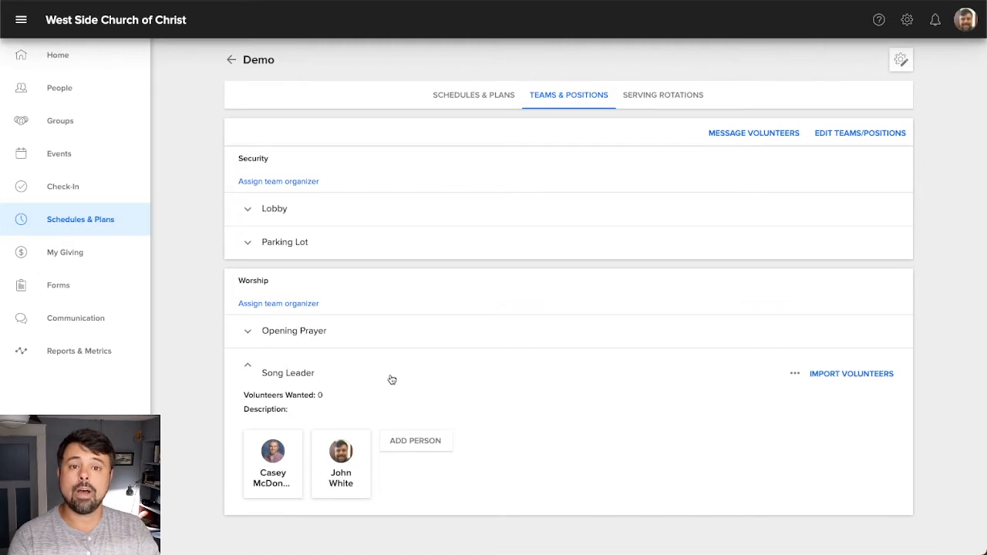
mouse_move(507, 389)
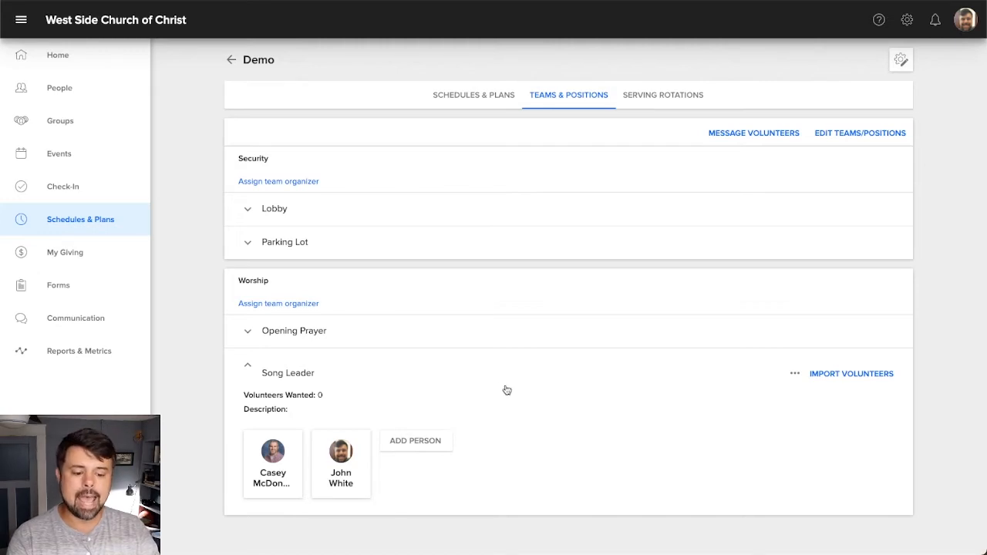
click(415, 441)
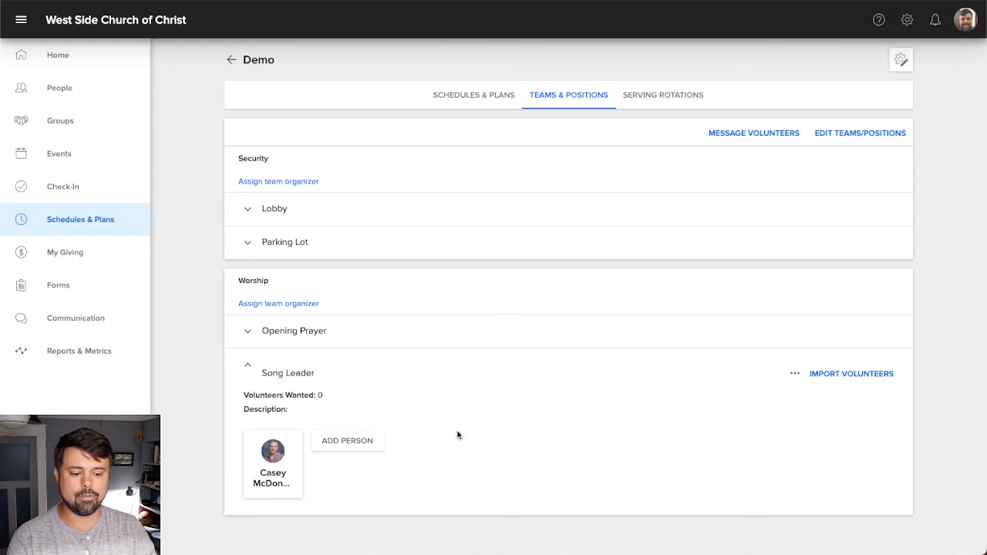
click(347, 441)
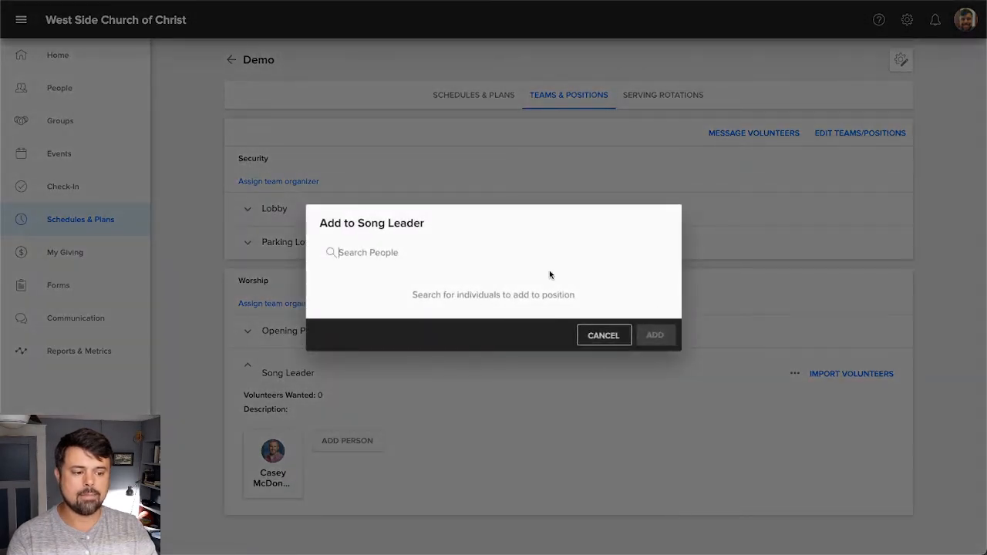
mouse_move(541, 256)
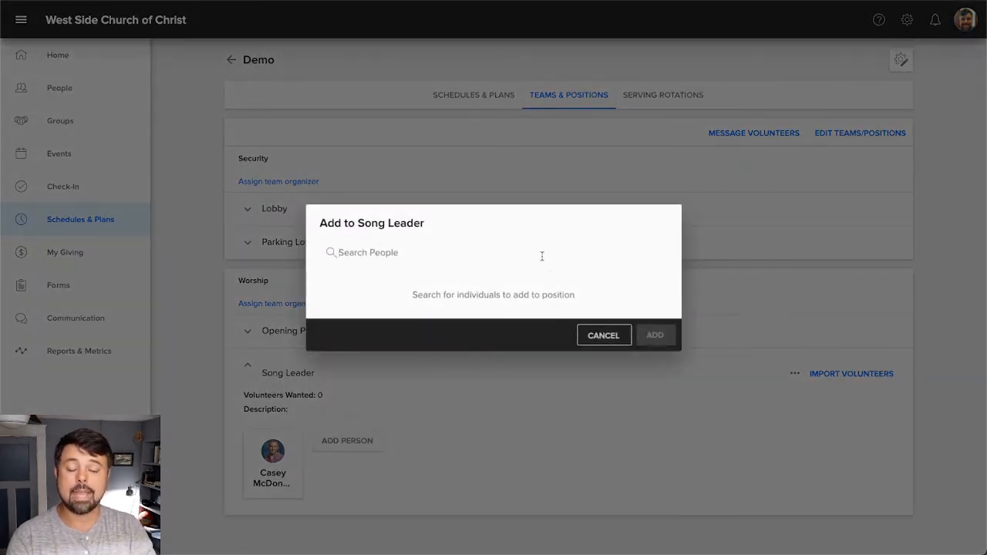
text(John White)
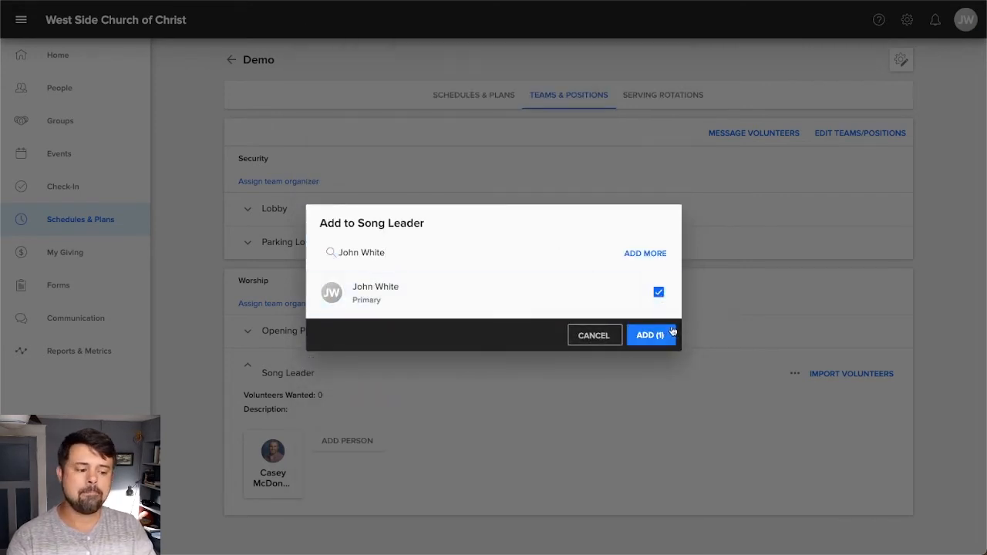
click(650, 334)
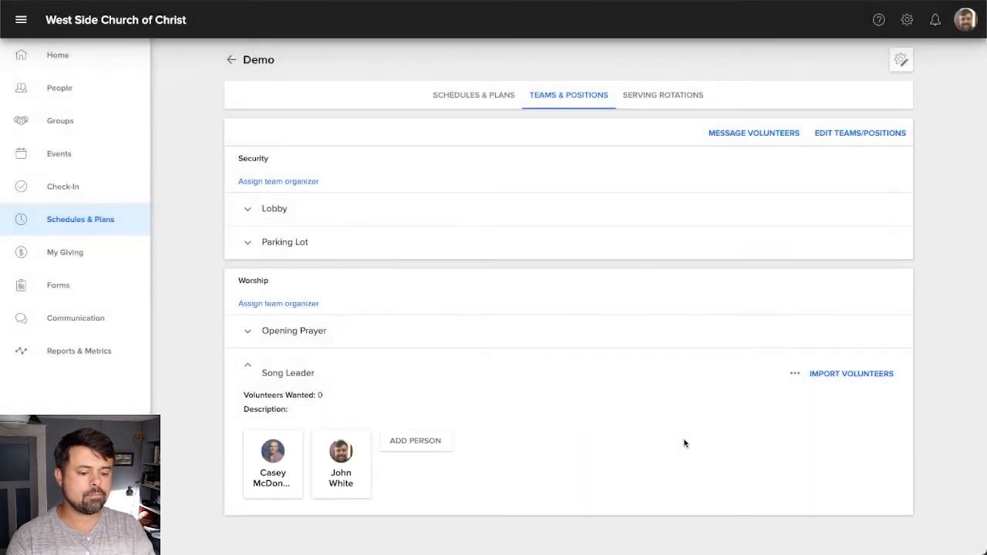
mouse_move(461, 430)
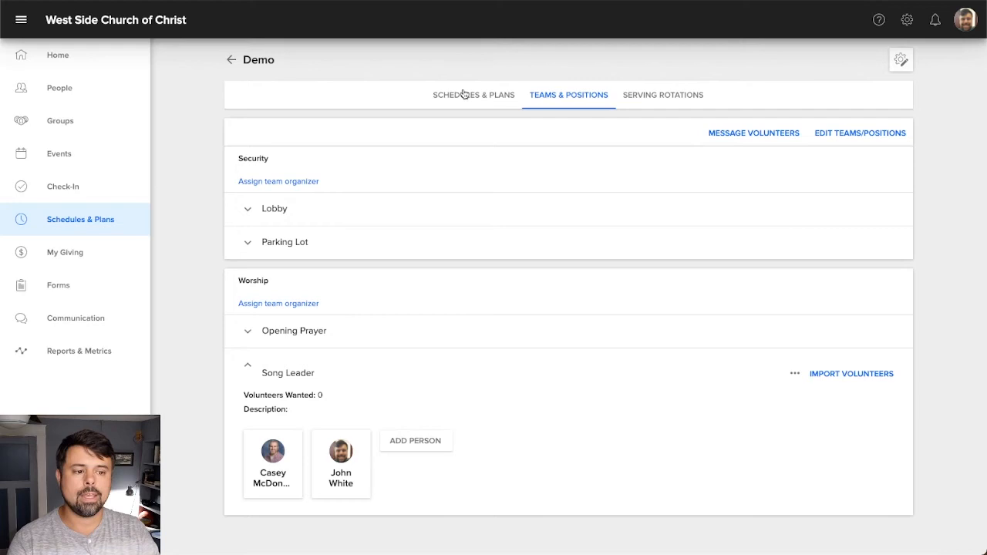
click(474, 95)
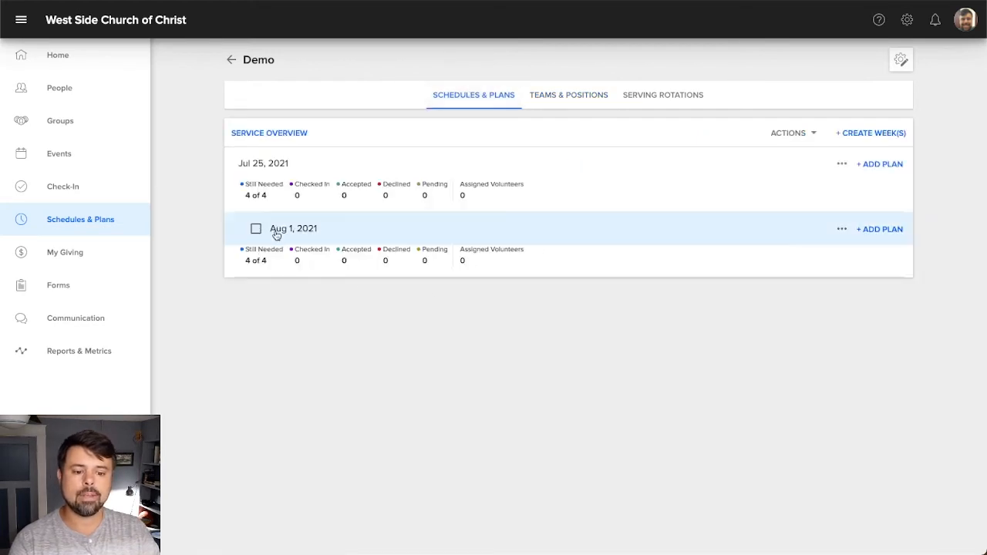
mouse_move(291, 229)
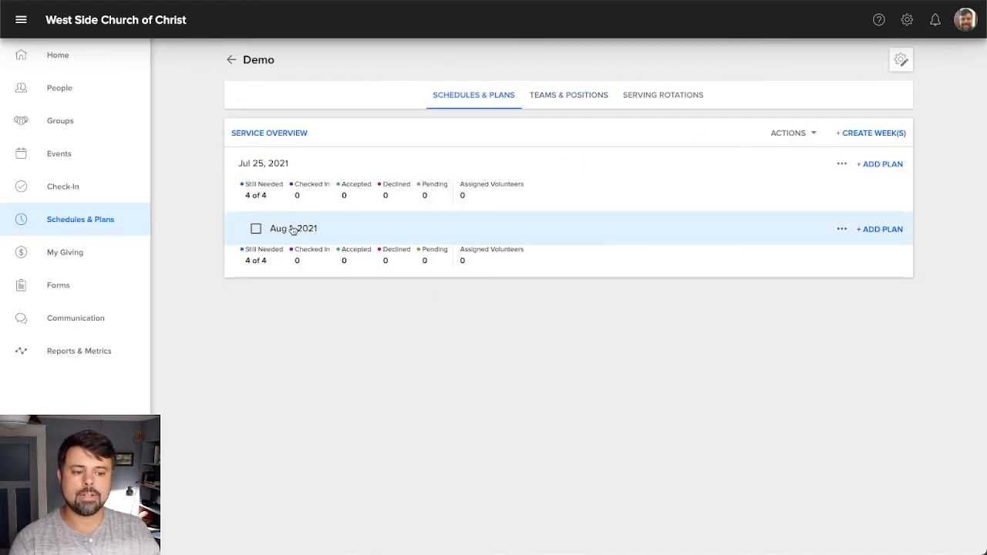
Step: Check Aug 1, 2021 Song Leader volunteers, cancel without assigning, and return to teams
click(293, 229)
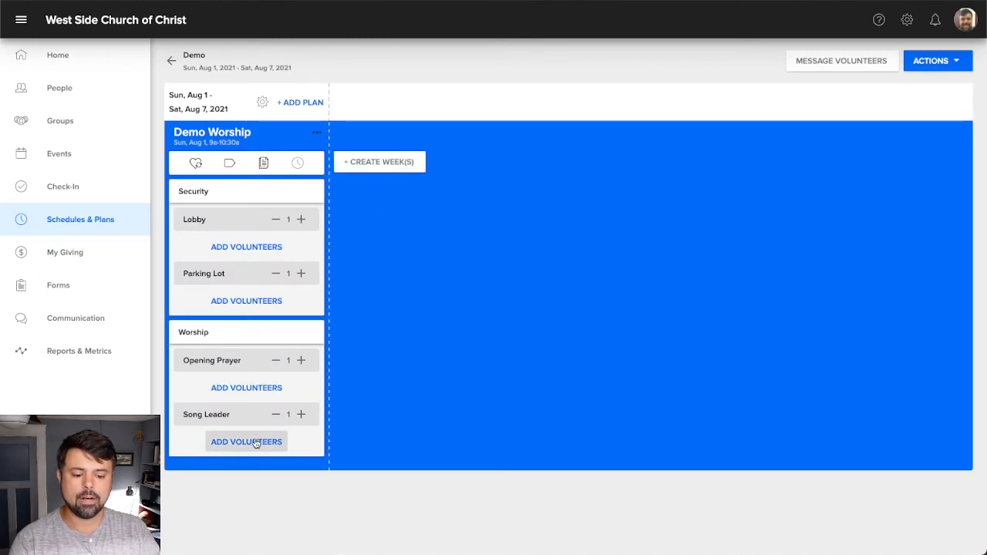
click(246, 442)
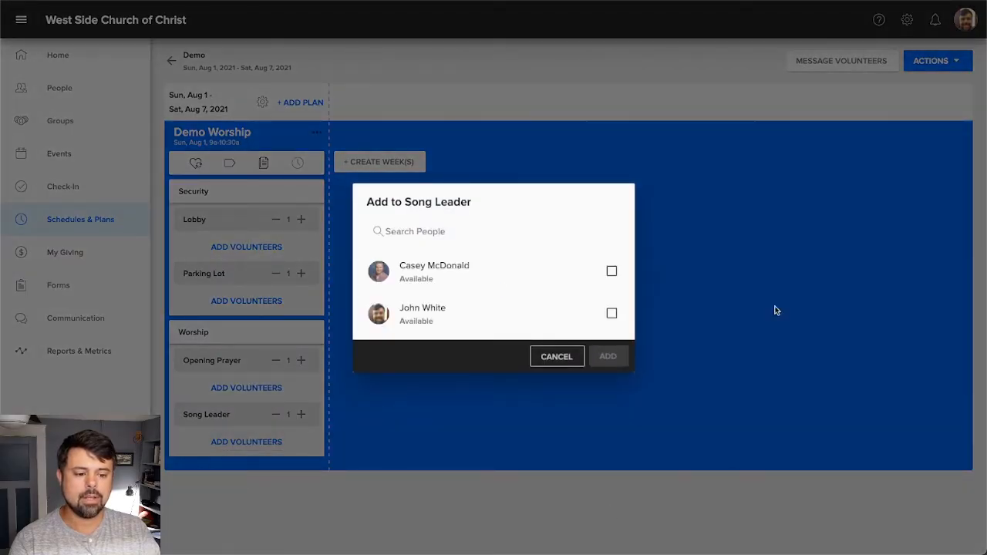
mouse_move(480, 397)
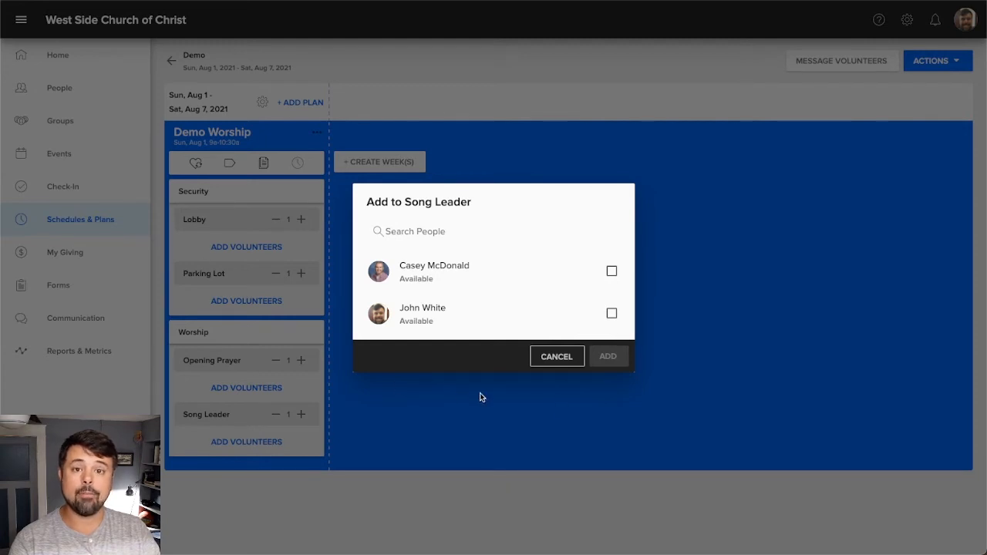
mouse_move(691, 291)
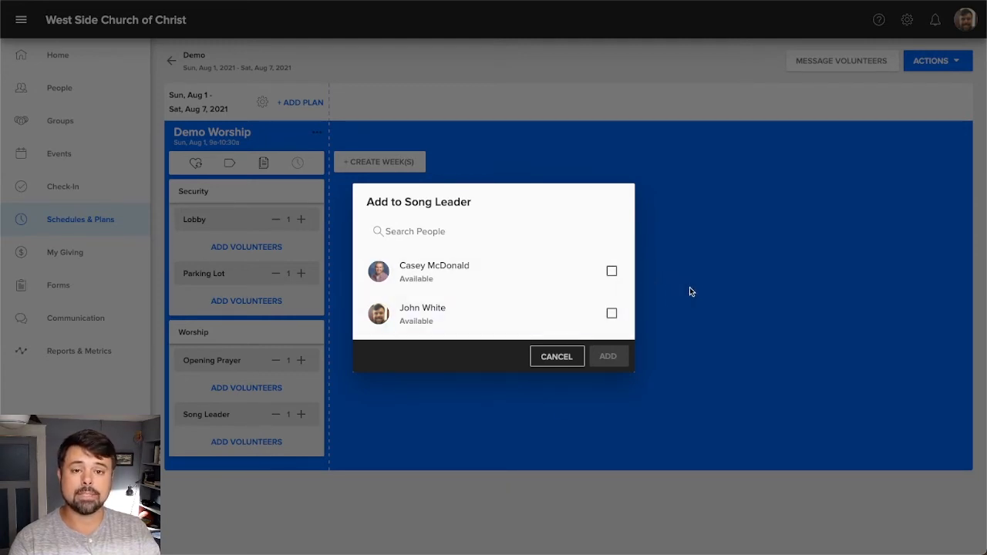
mouse_move(667, 439)
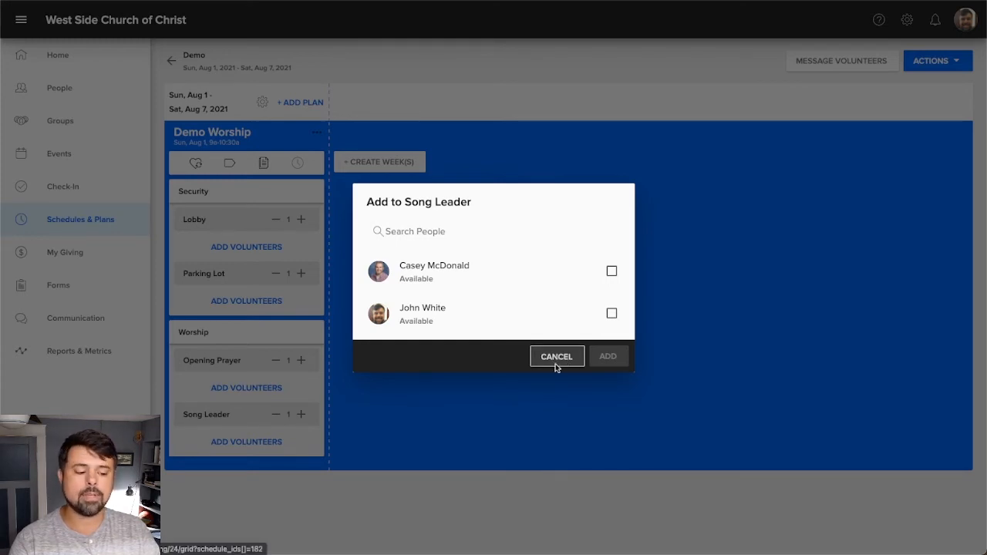
click(557, 356)
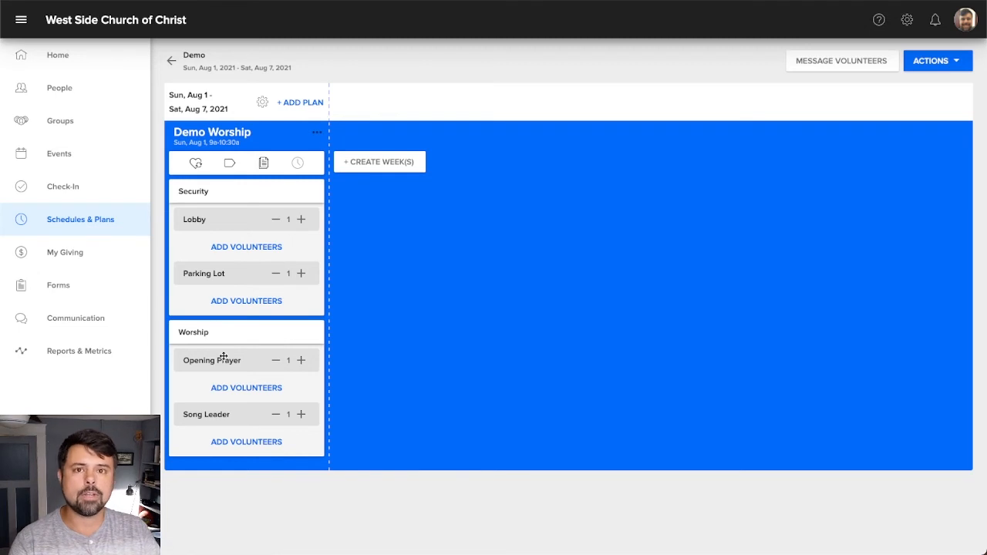
mouse_move(510, 302)
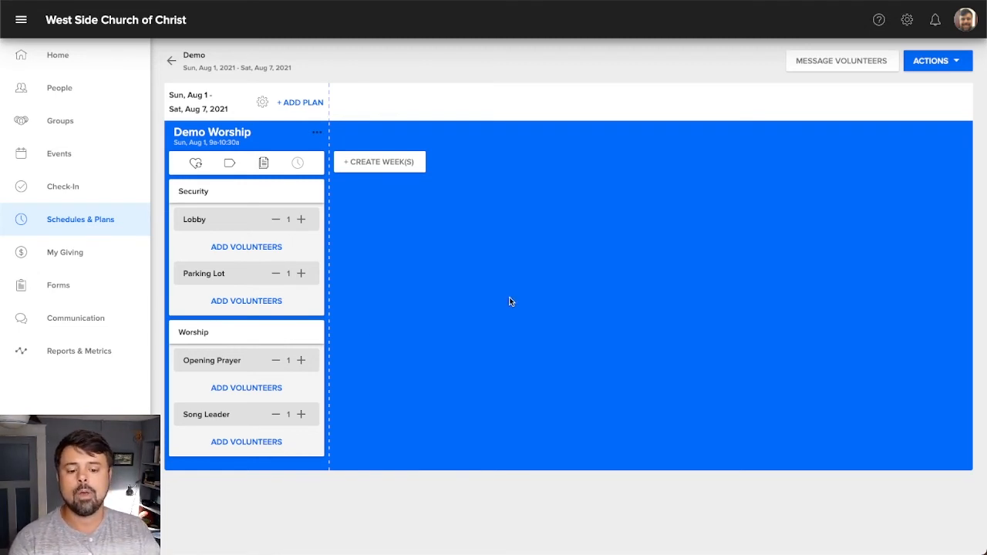
mouse_move(486, 292)
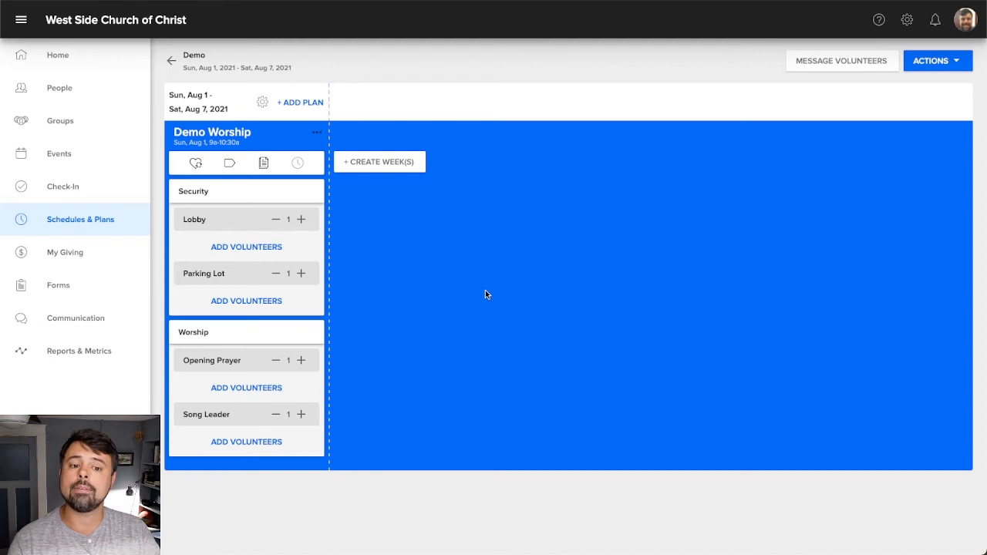
mouse_move(478, 290)
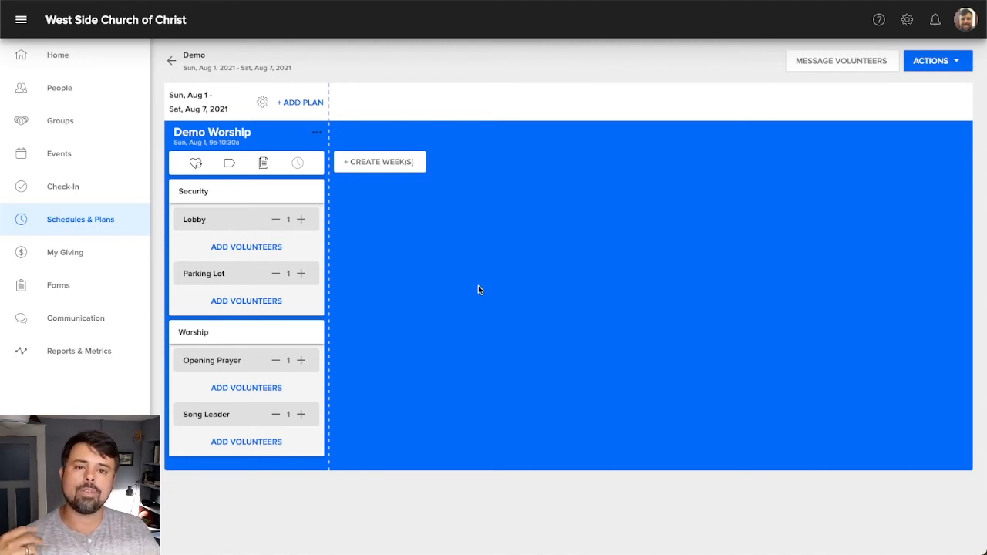
click(568, 95)
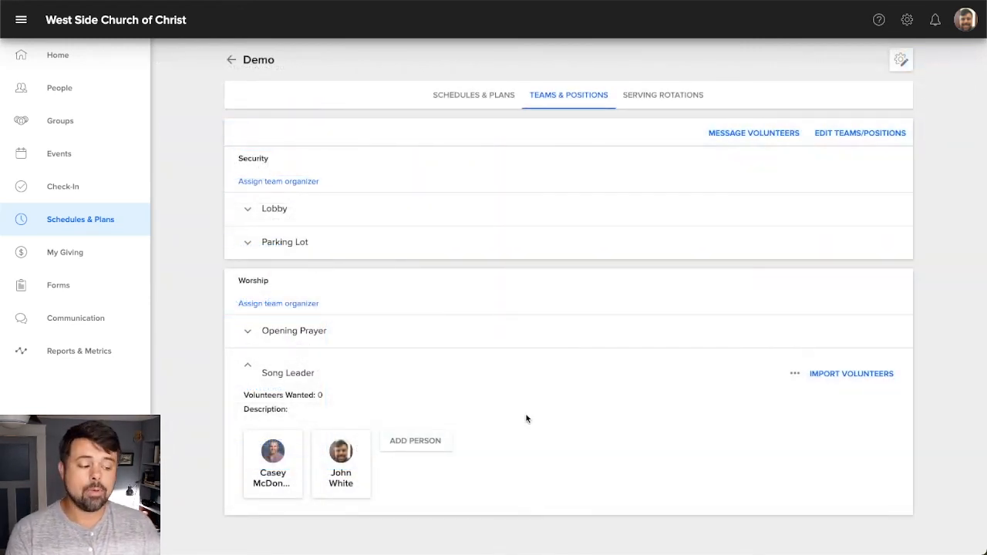
mouse_move(817, 416)
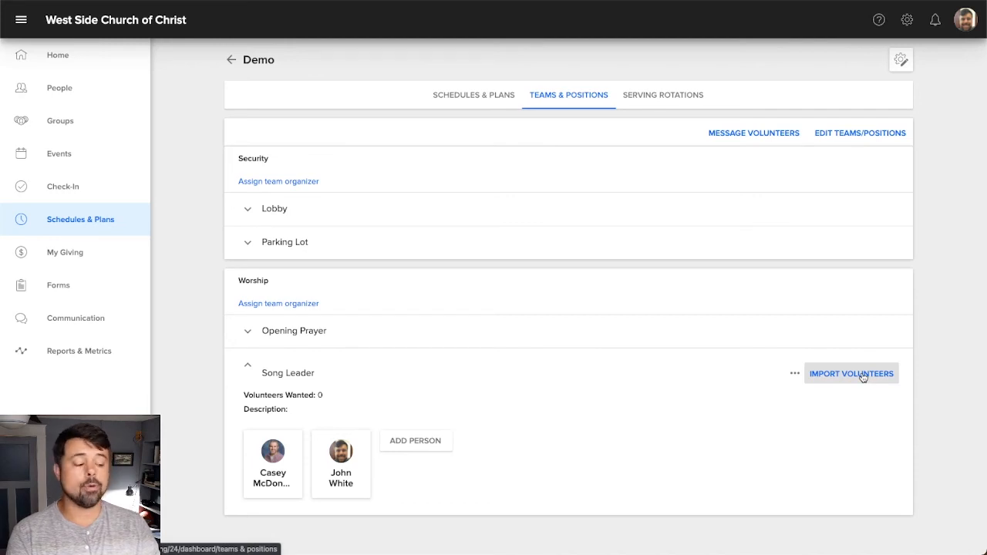
Step: Preview importing the A/V Booth group's 14 volunteers into Song Leader, then go back
click(851, 373)
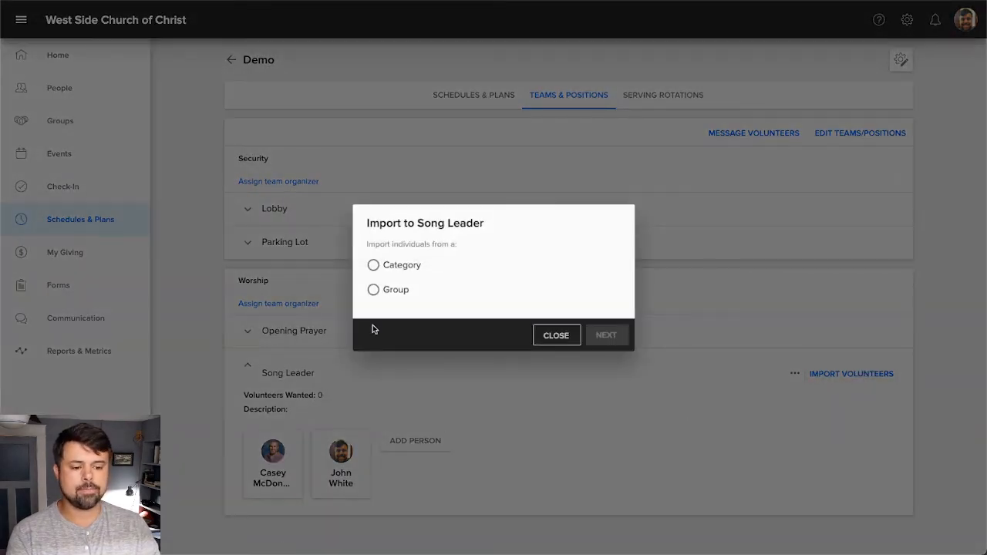
mouse_move(480, 310)
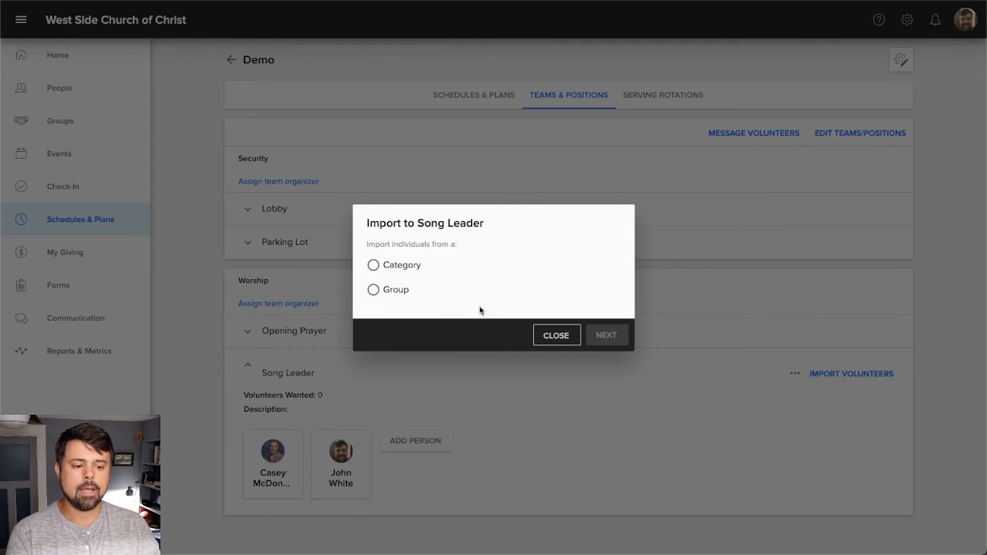
mouse_move(453, 260)
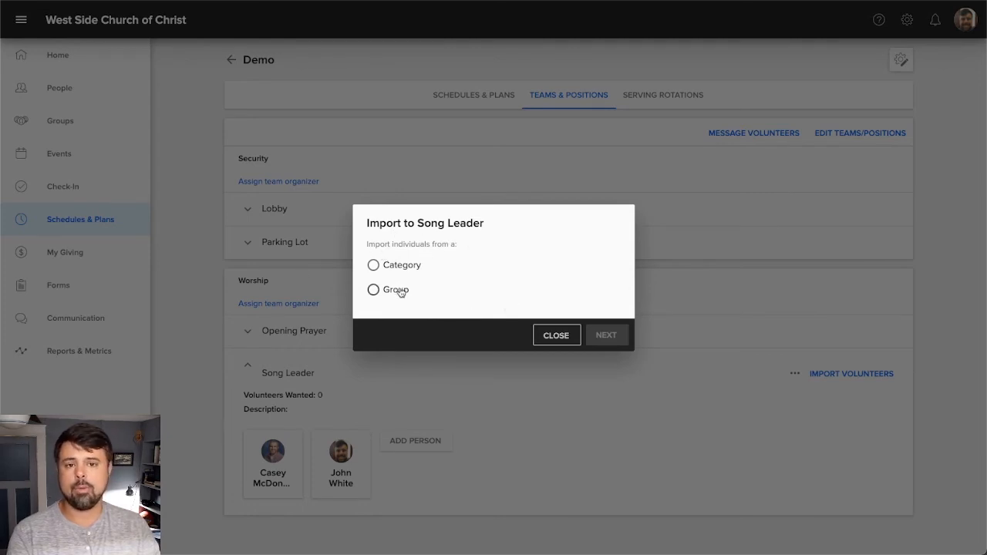
click(373, 289)
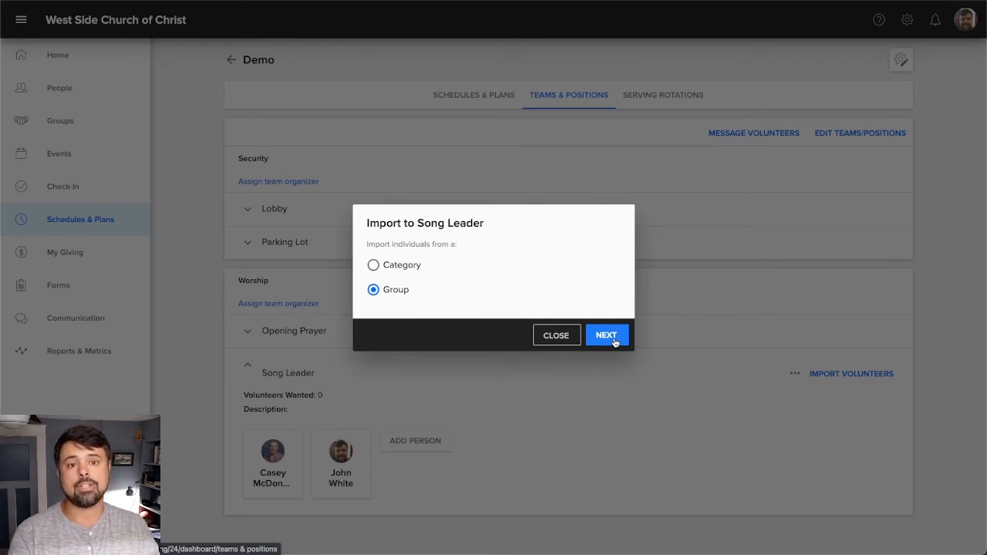
click(607, 335)
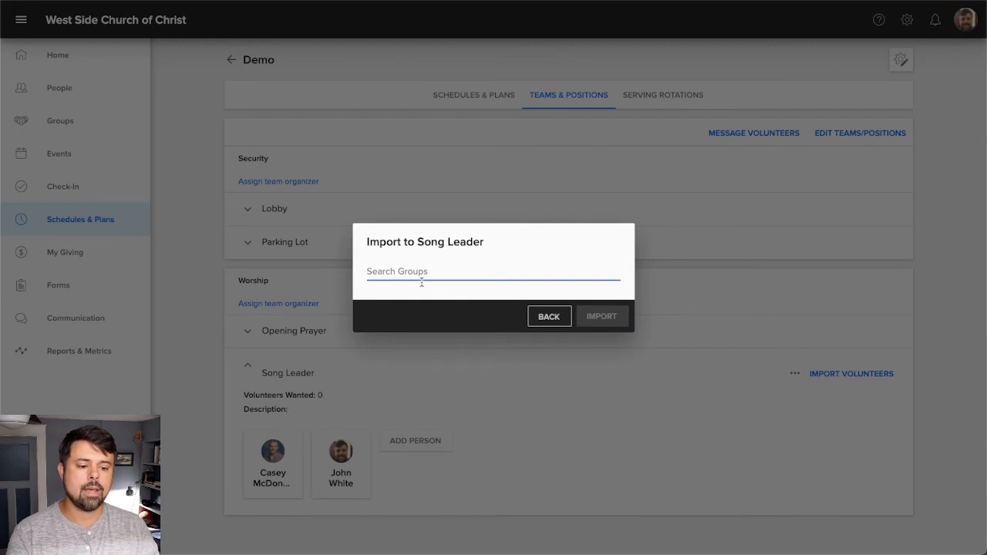
mouse_move(438, 349)
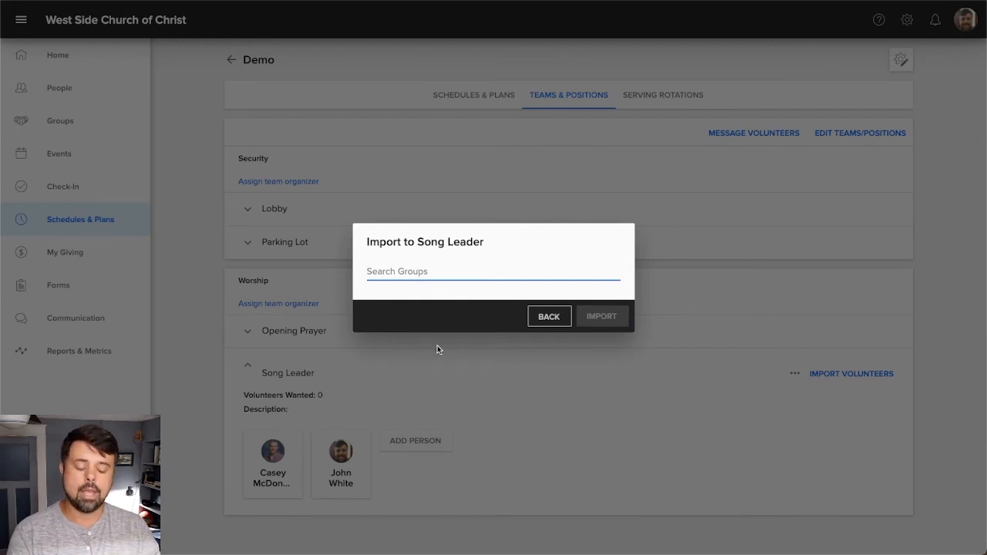
text(AV)
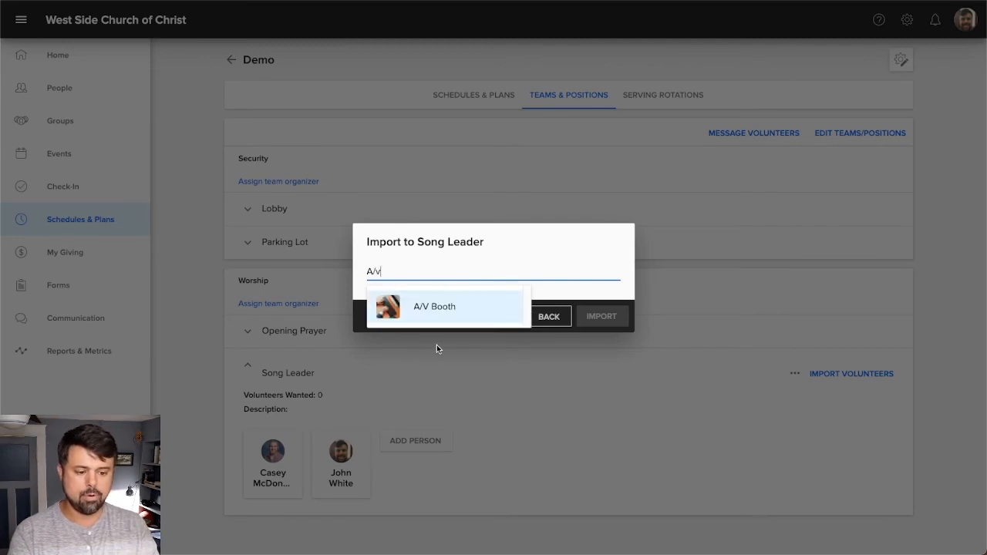
click(435, 306)
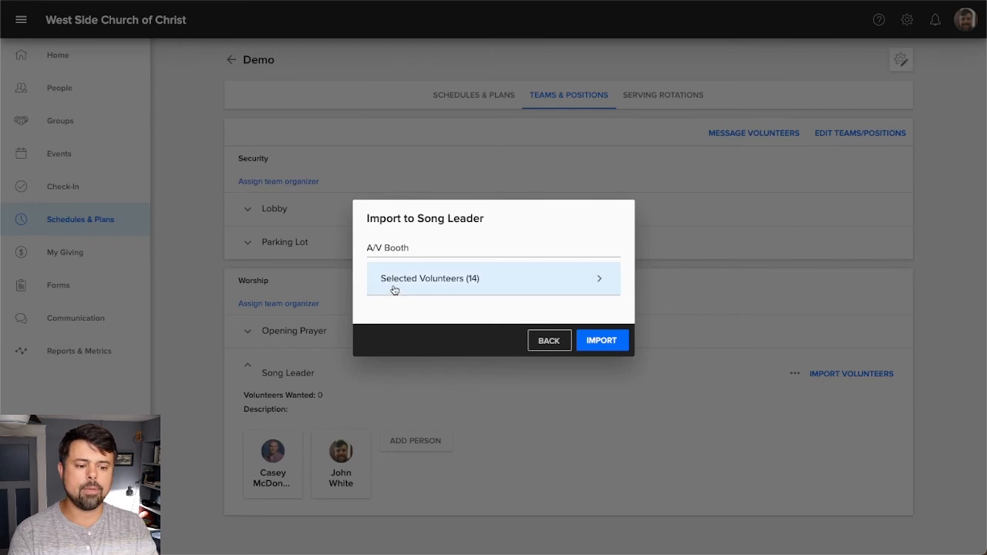
mouse_move(543, 289)
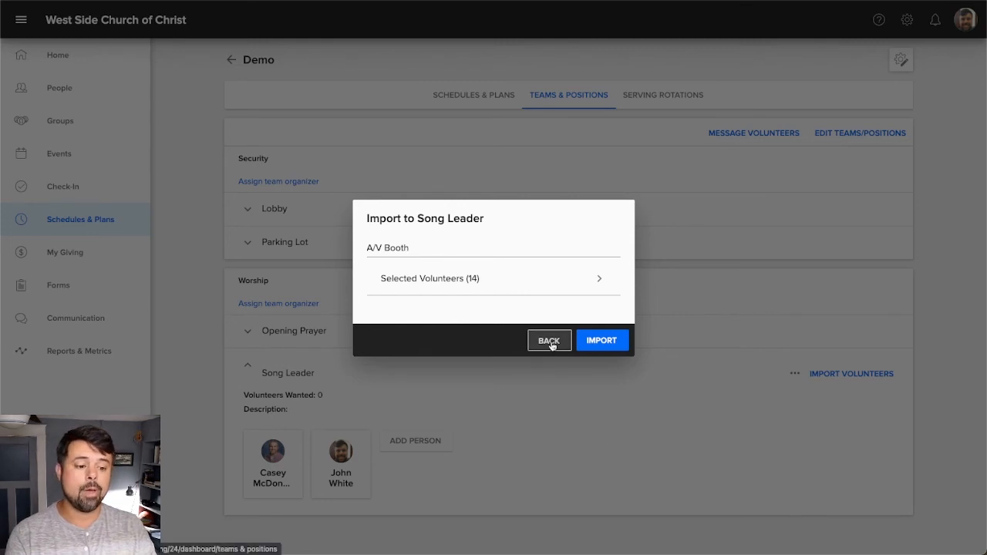
click(549, 340)
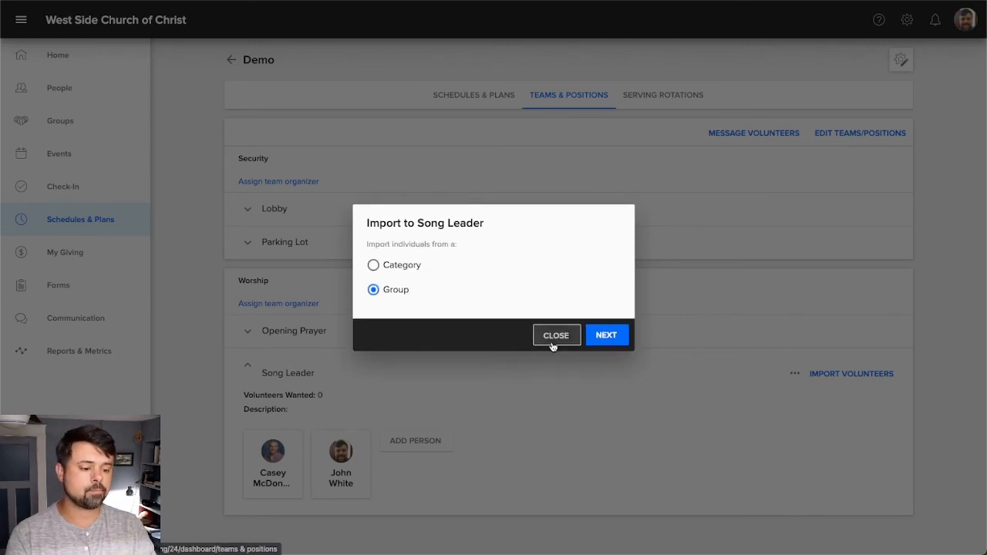
Step: Close the Import to Song Leader dialog without importing anyone
click(556, 335)
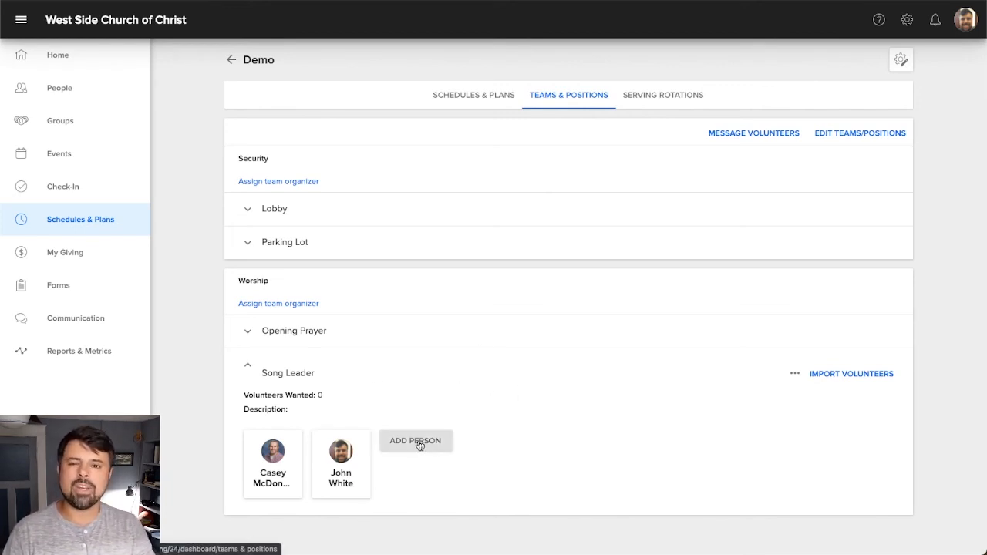
mouse_move(532, 346)
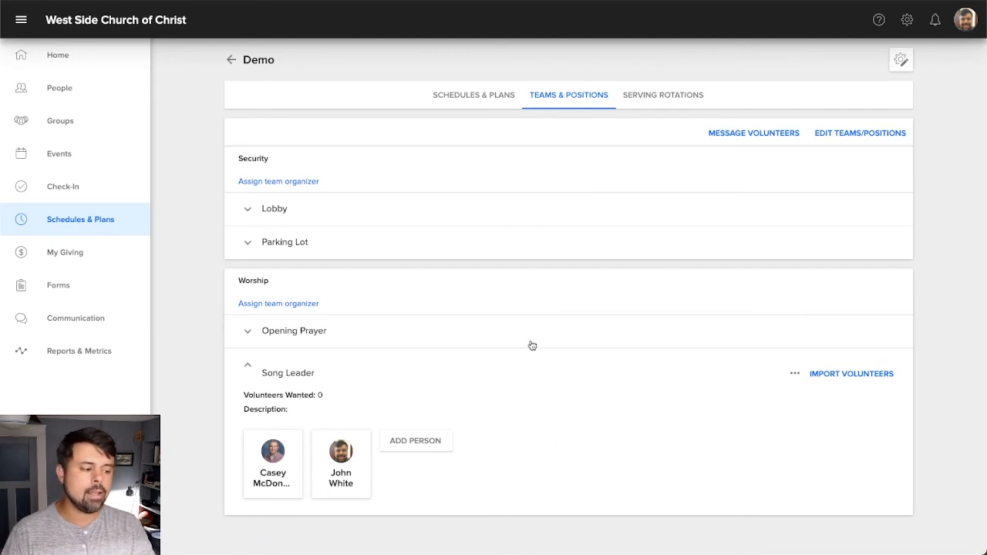
mouse_move(583, 400)
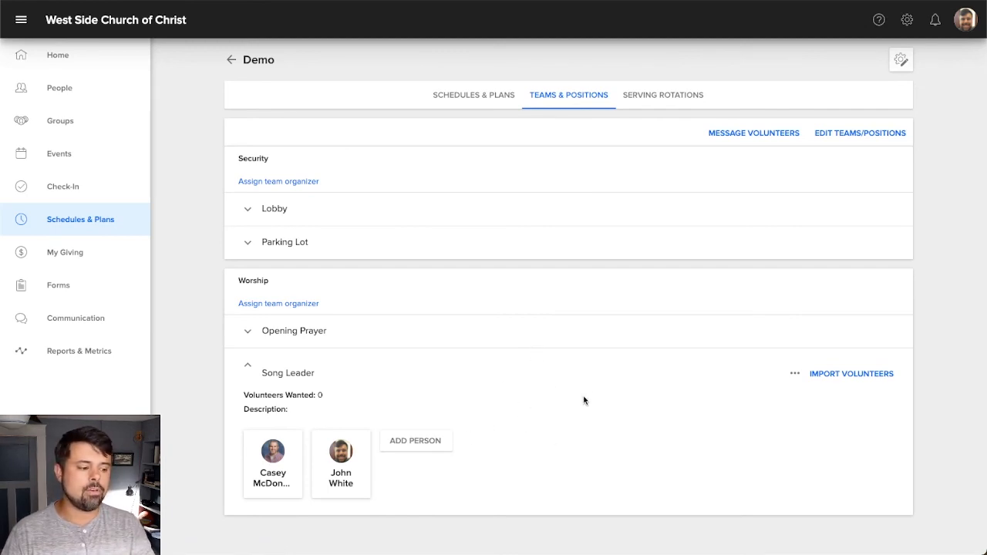
mouse_move(531, 462)
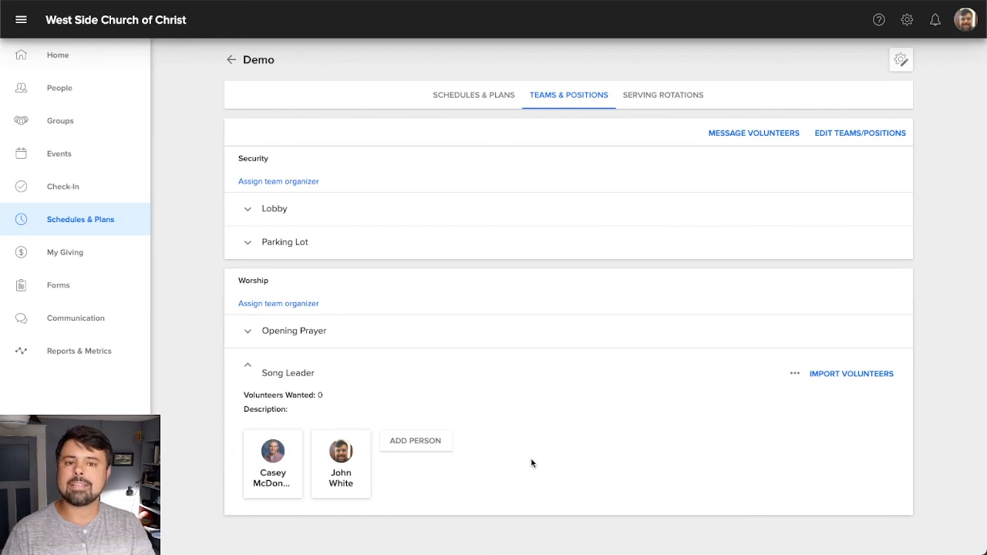
mouse_move(597, 431)
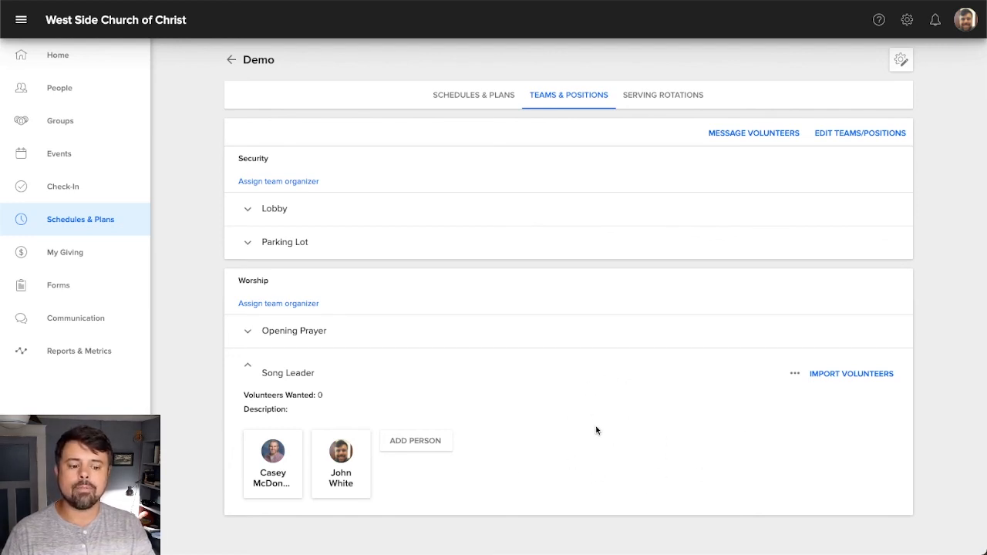
mouse_move(606, 422)
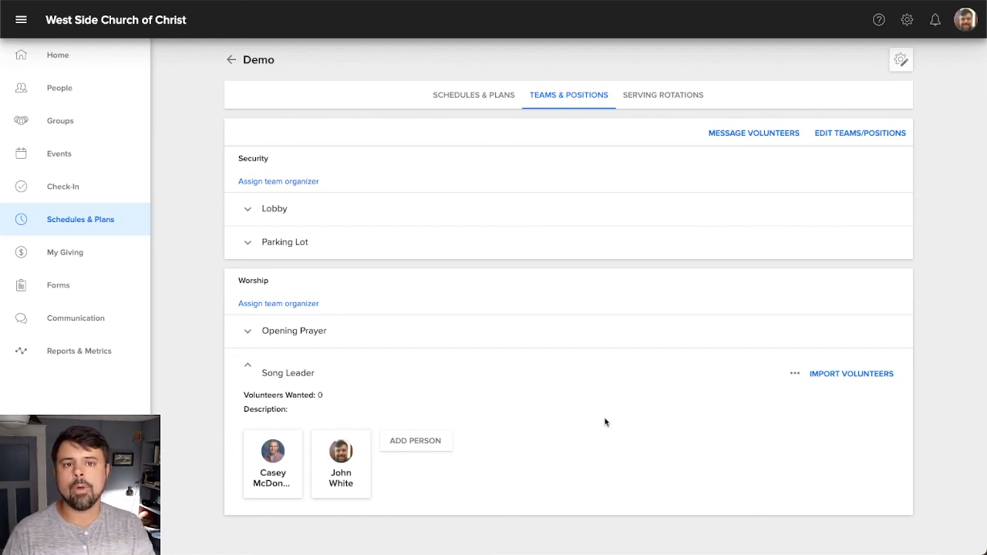
mouse_move(520, 409)
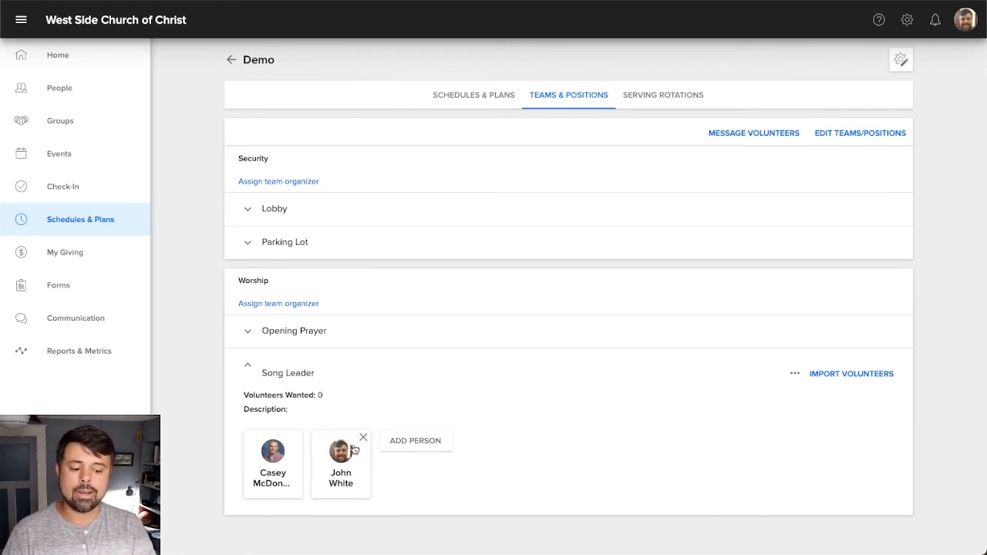
mouse_move(295, 440)
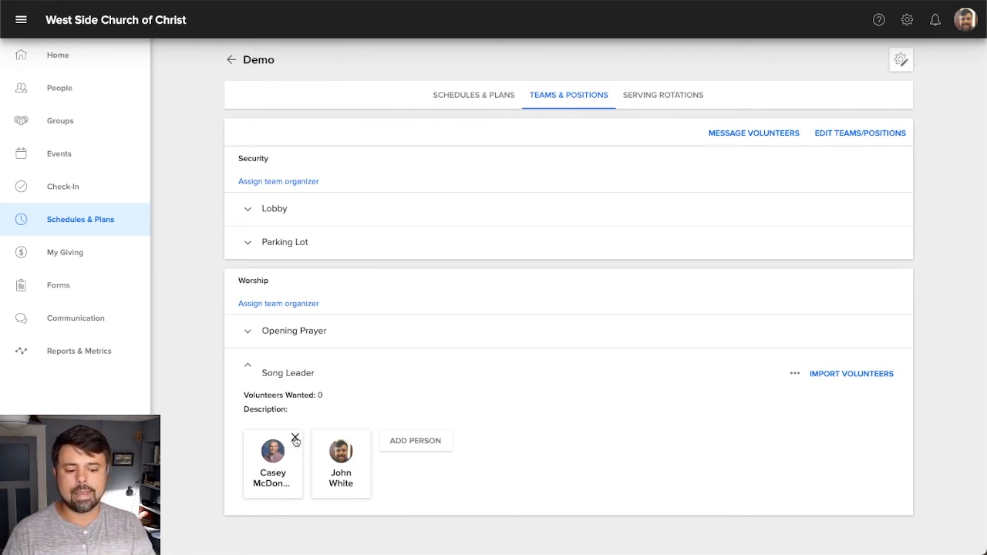
Step: Remove Casey from the Song Leader position
click(295, 438)
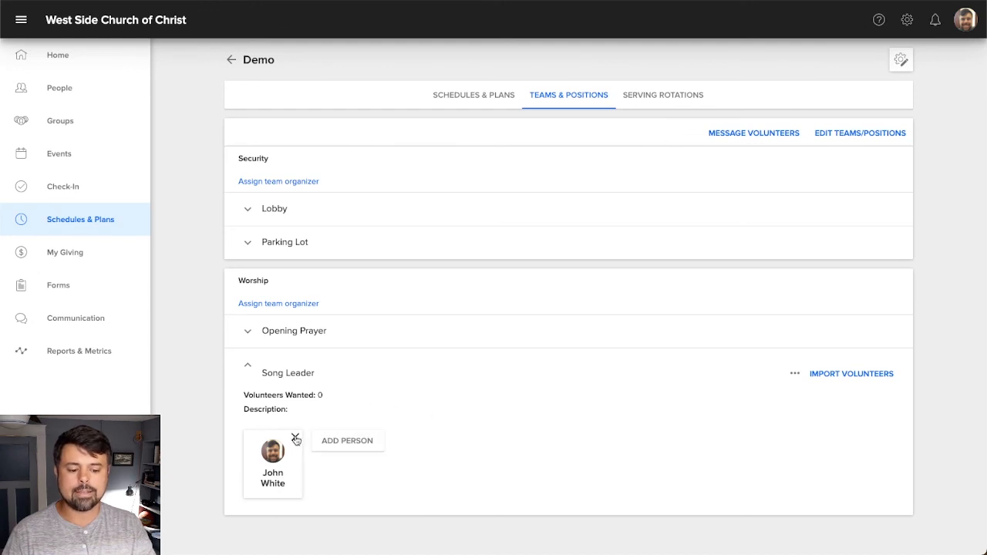
mouse_move(403, 388)
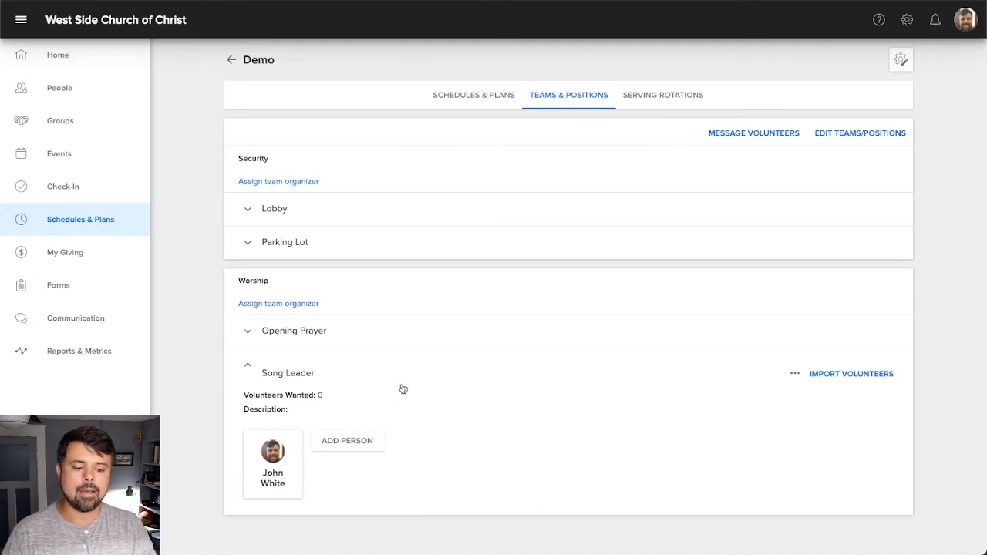
mouse_move(529, 413)
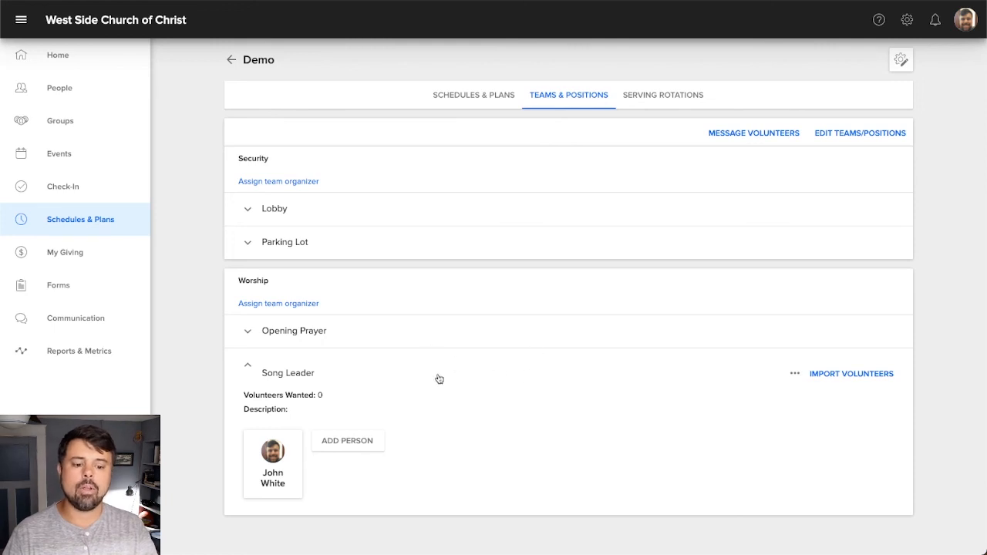
mouse_move(295, 444)
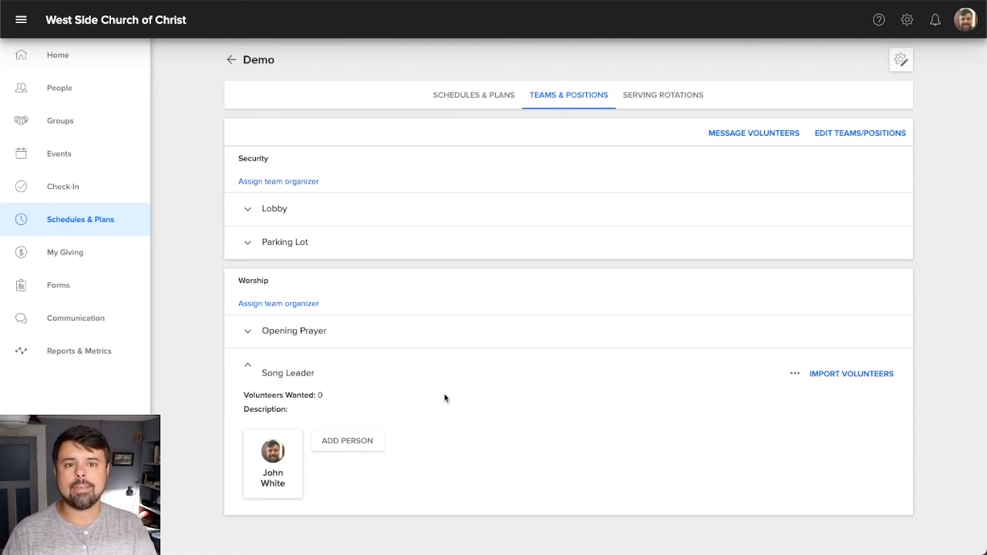
mouse_move(338, 388)
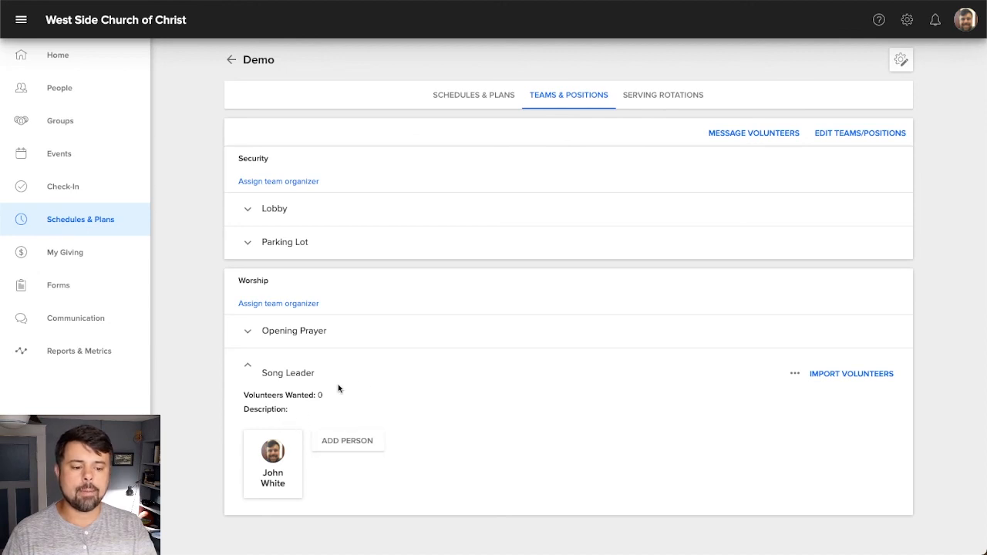
mouse_move(515, 324)
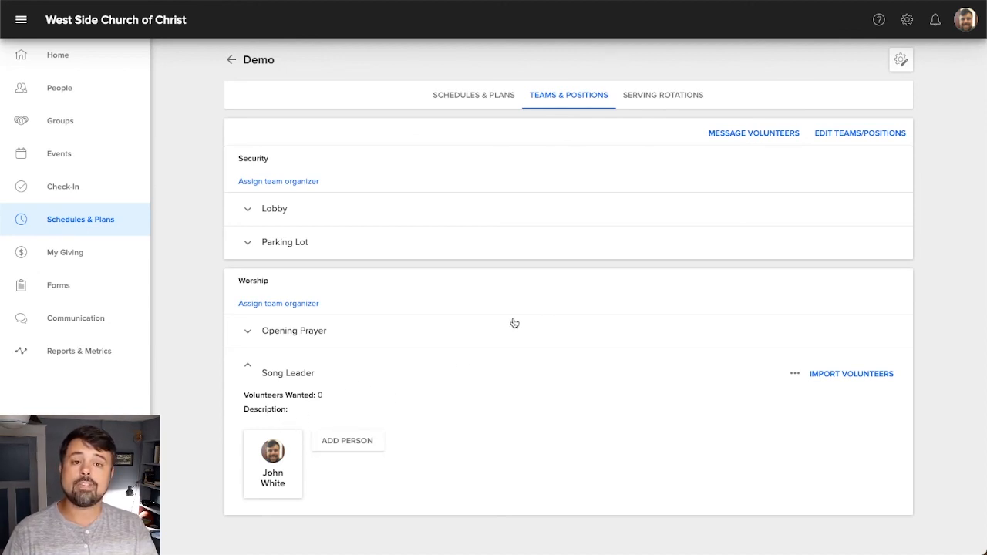
mouse_move(506, 341)
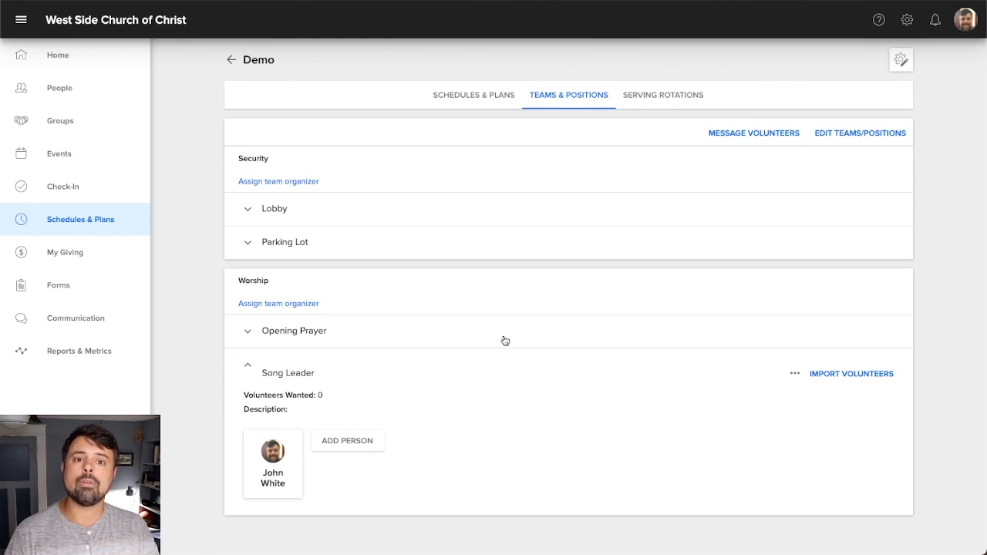
mouse_move(362, 383)
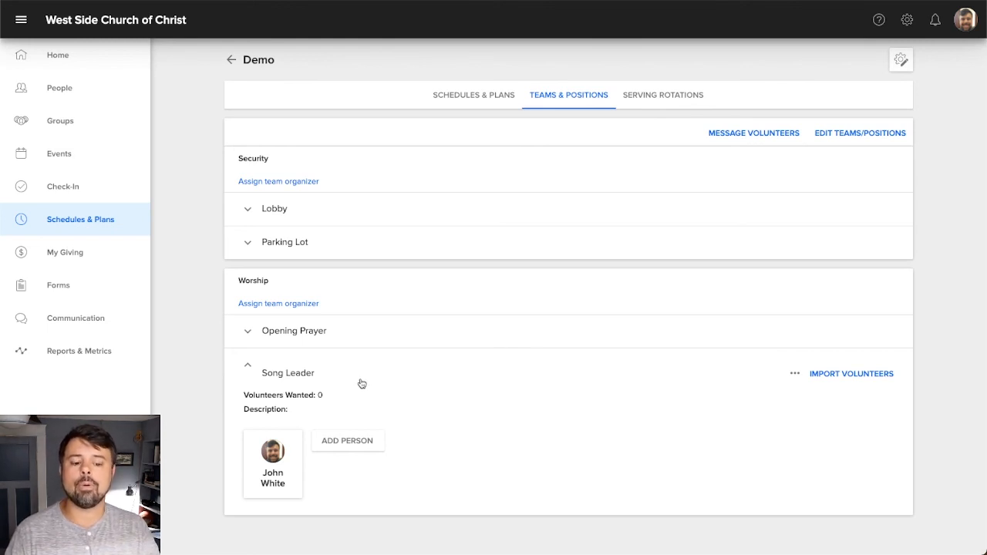
mouse_move(515, 289)
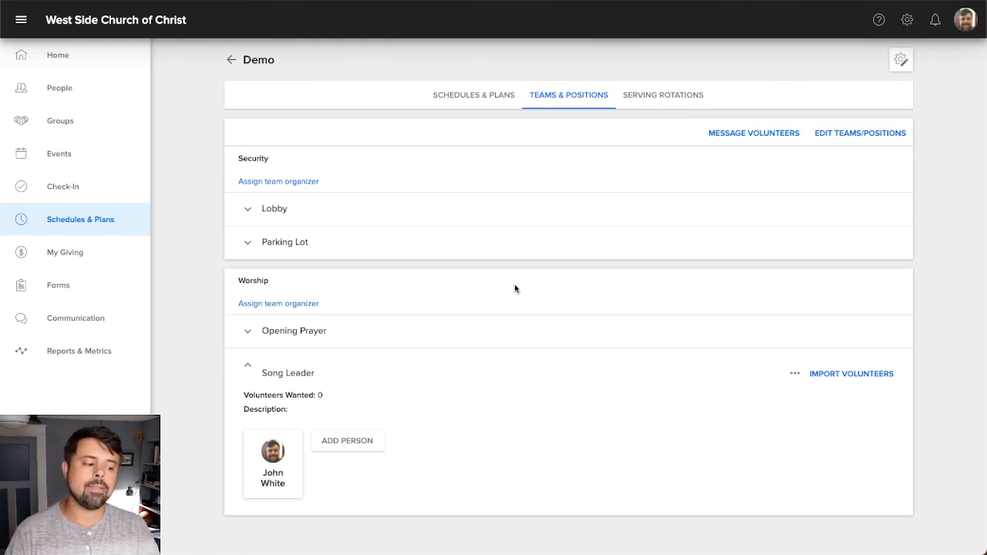
mouse_move(466, 327)
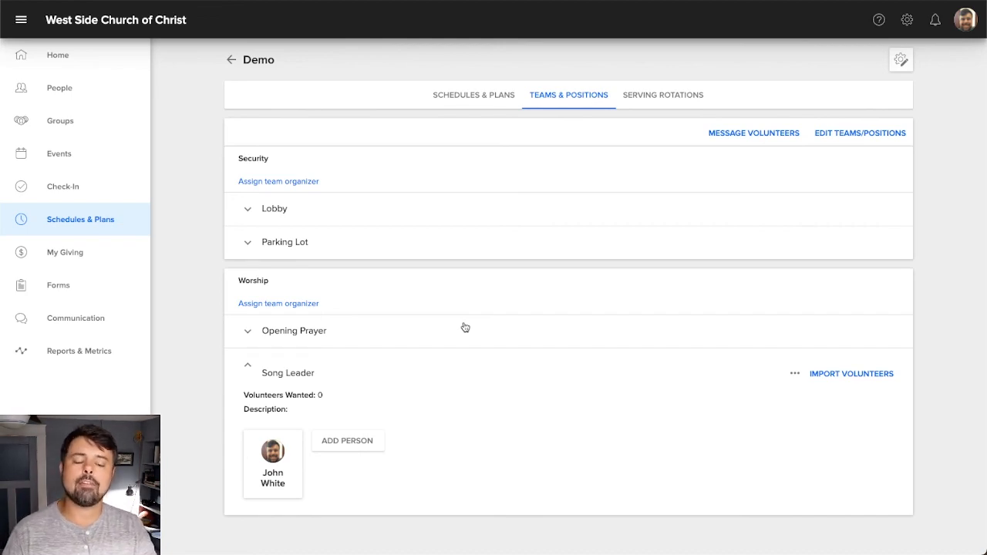
mouse_move(445, 285)
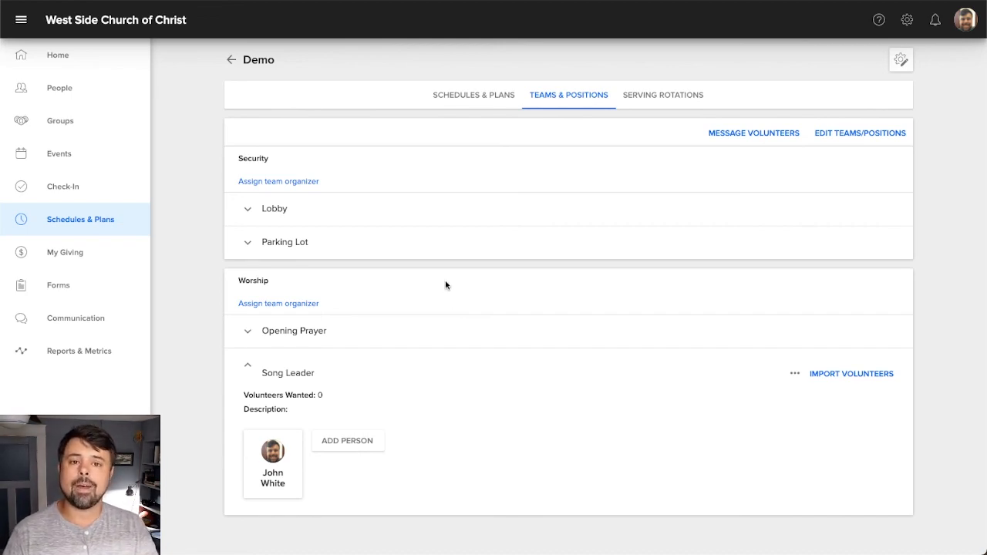